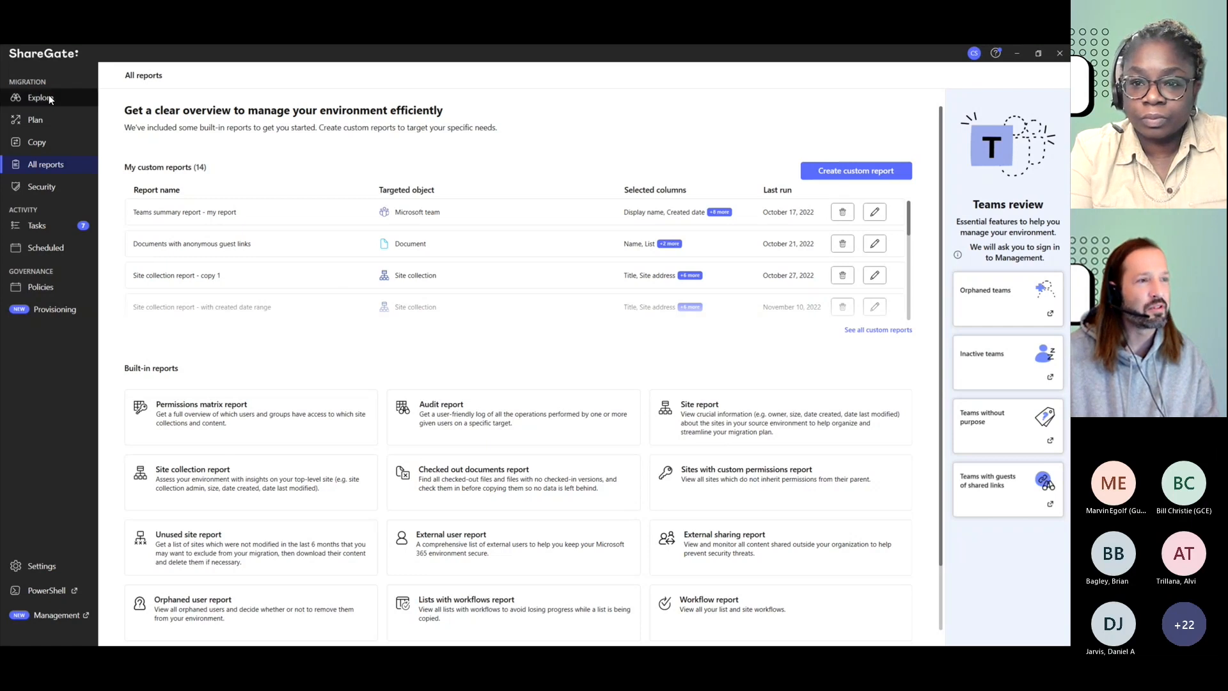
Step: Go to Explore to browse charles's SharePoint Document Library content
left_click(40, 98)
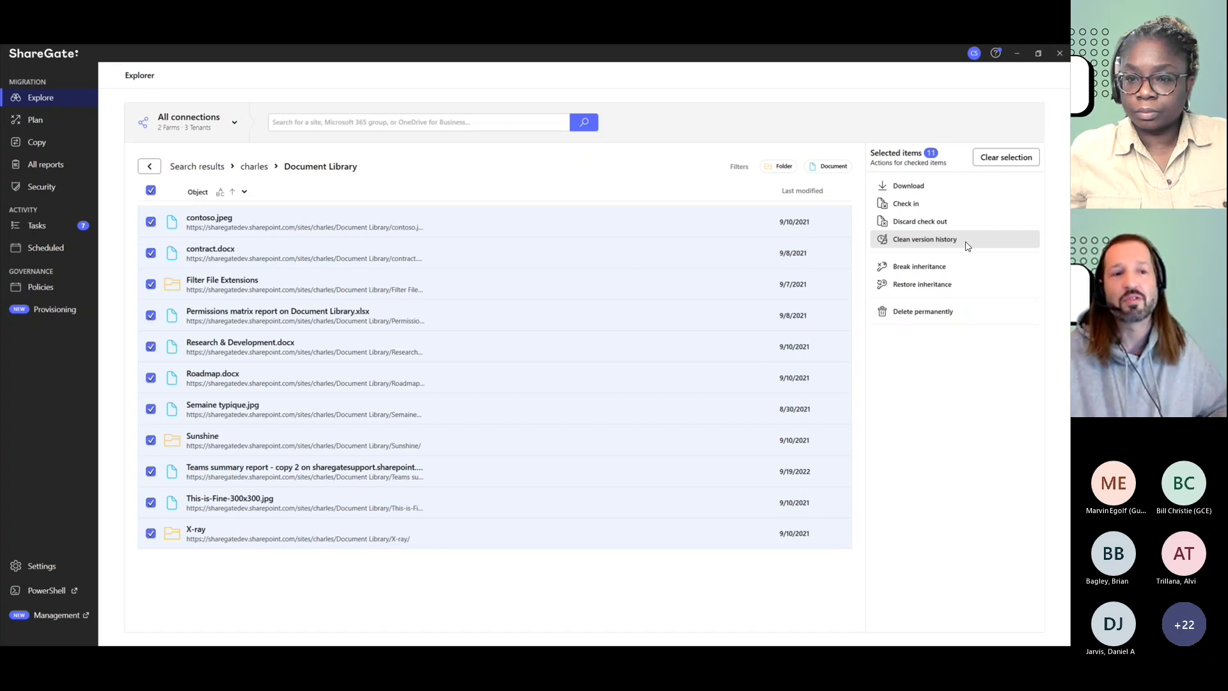
mouse_move(913, 254)
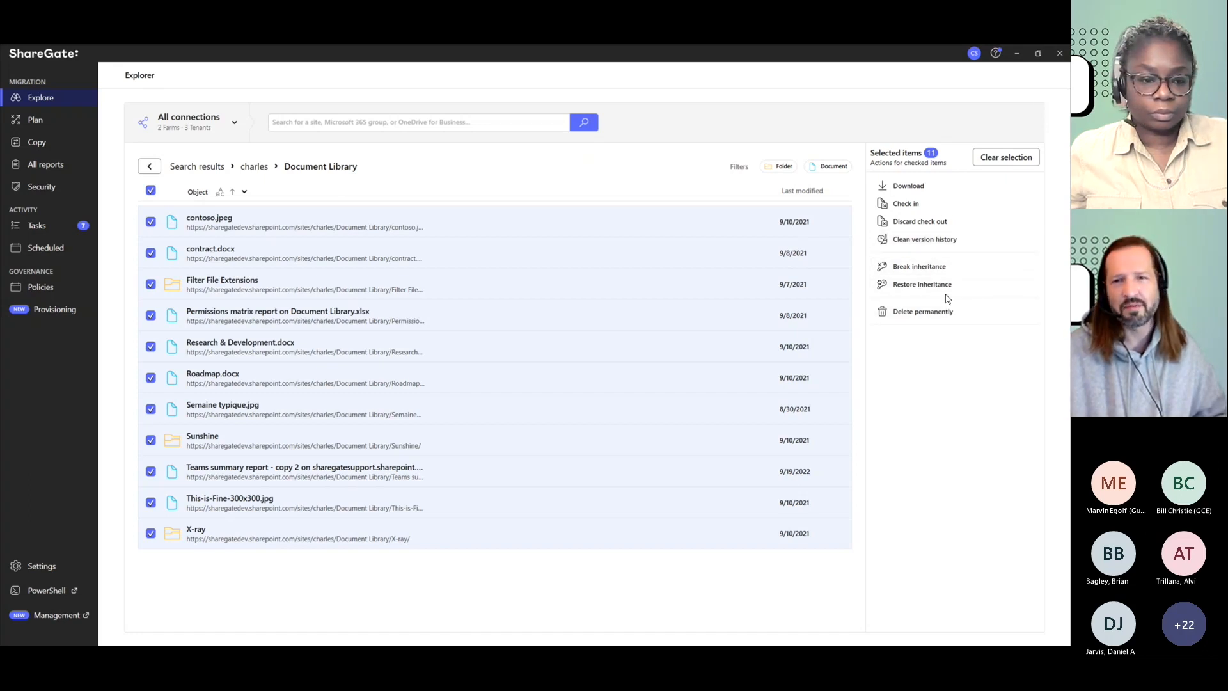
mouse_move(947, 298)
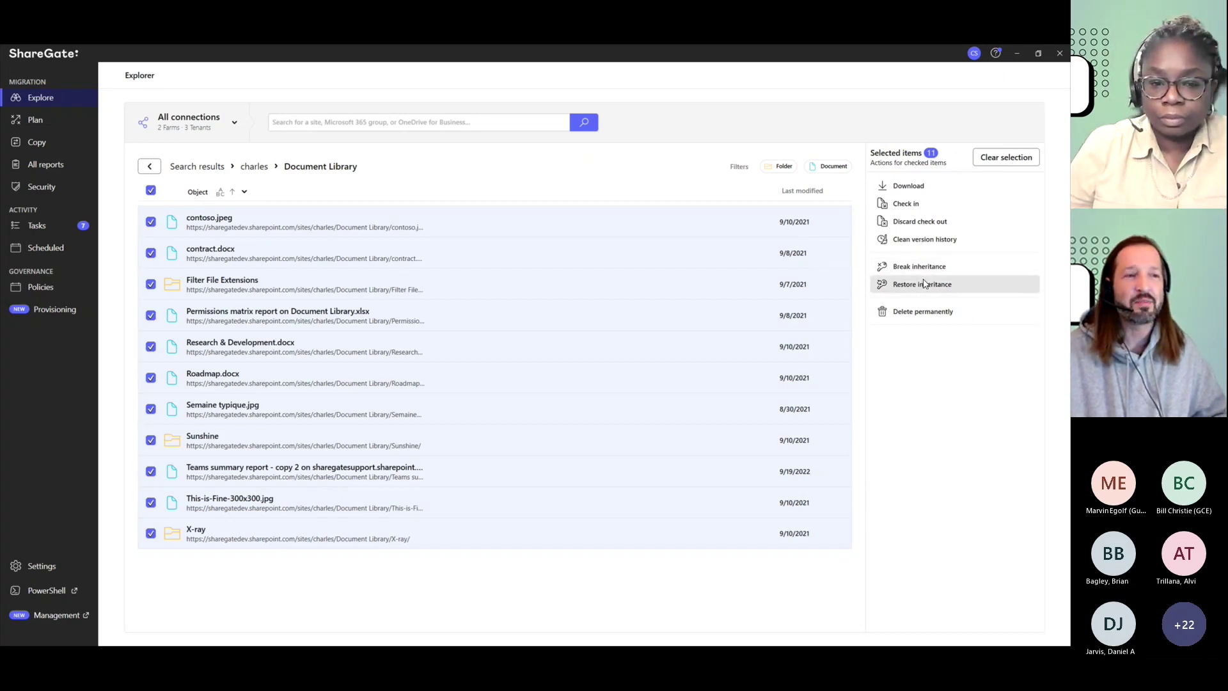
mouse_move(919, 266)
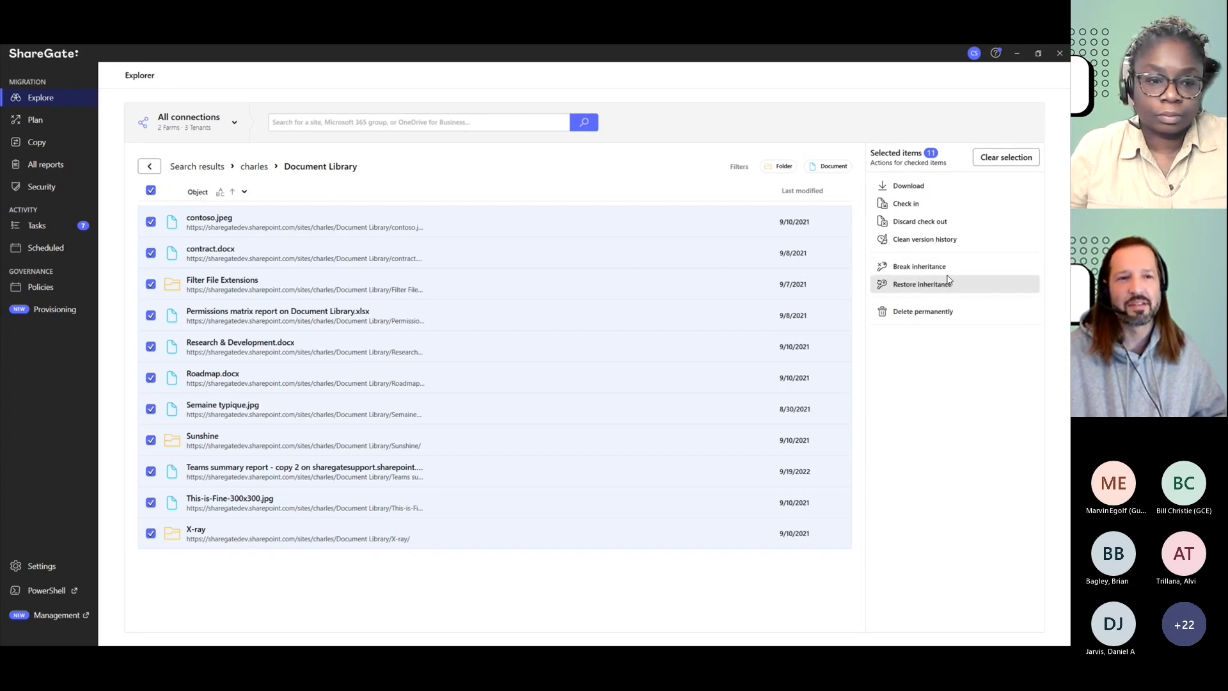
mouse_move(964, 281)
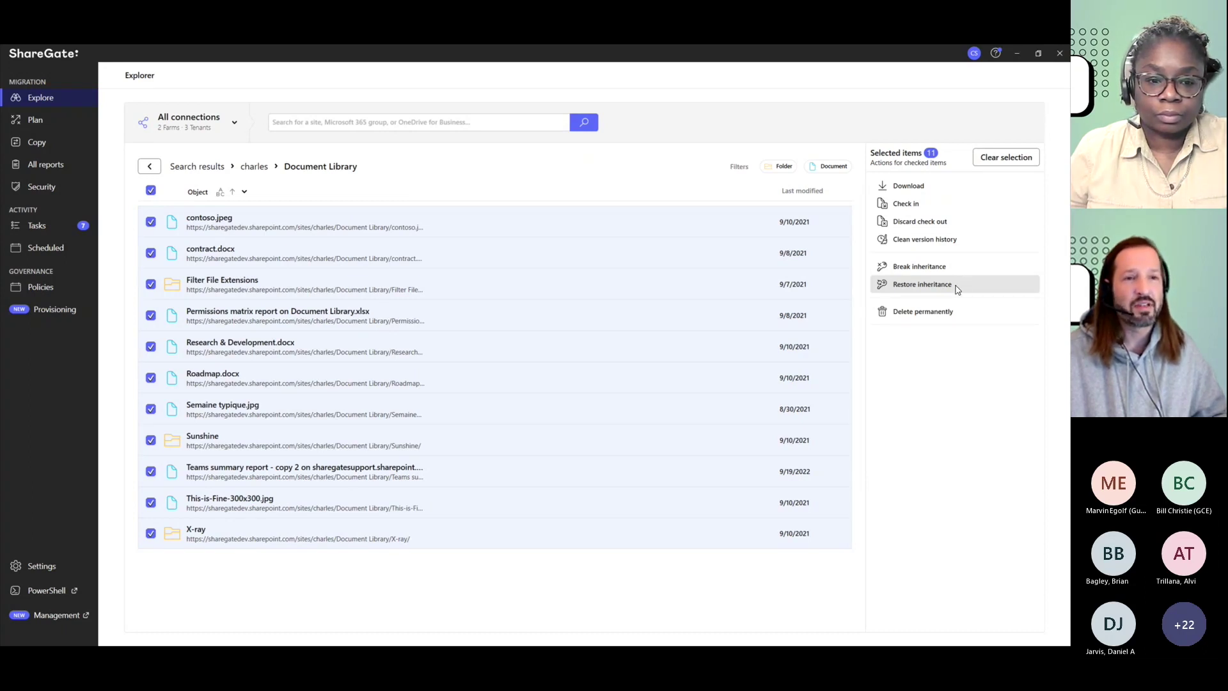
Step: Choose Restore inheritance for the 11 checked items
left_click(922, 284)
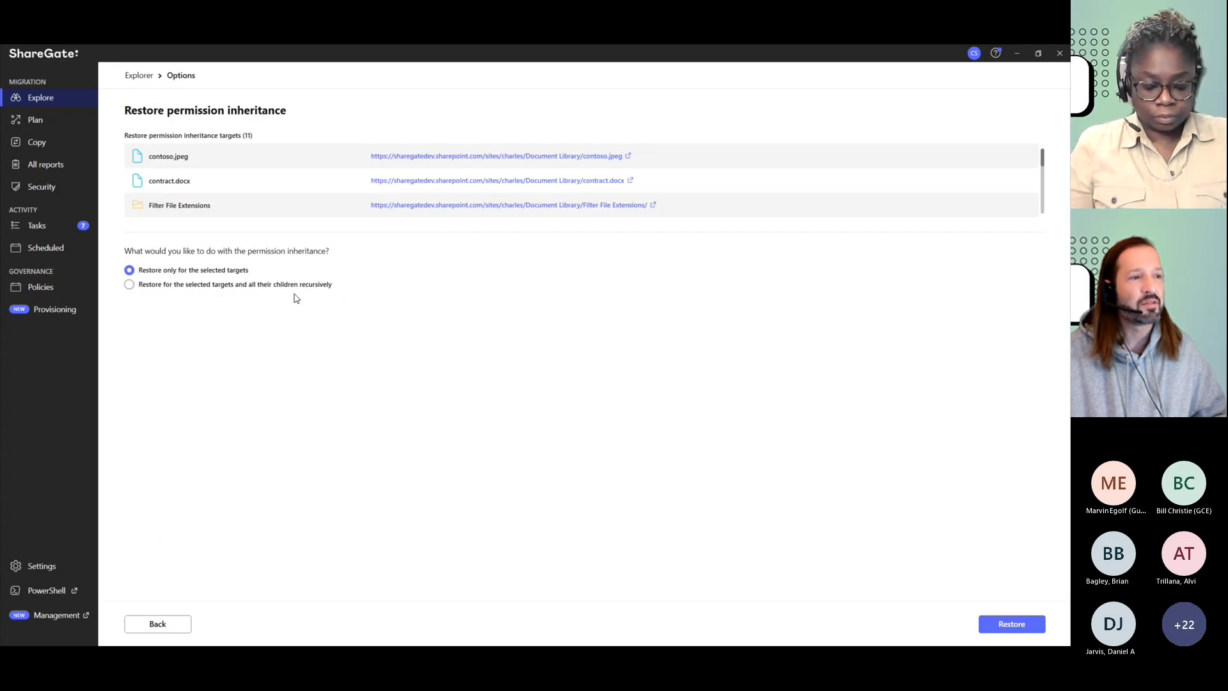
mouse_move(353, 295)
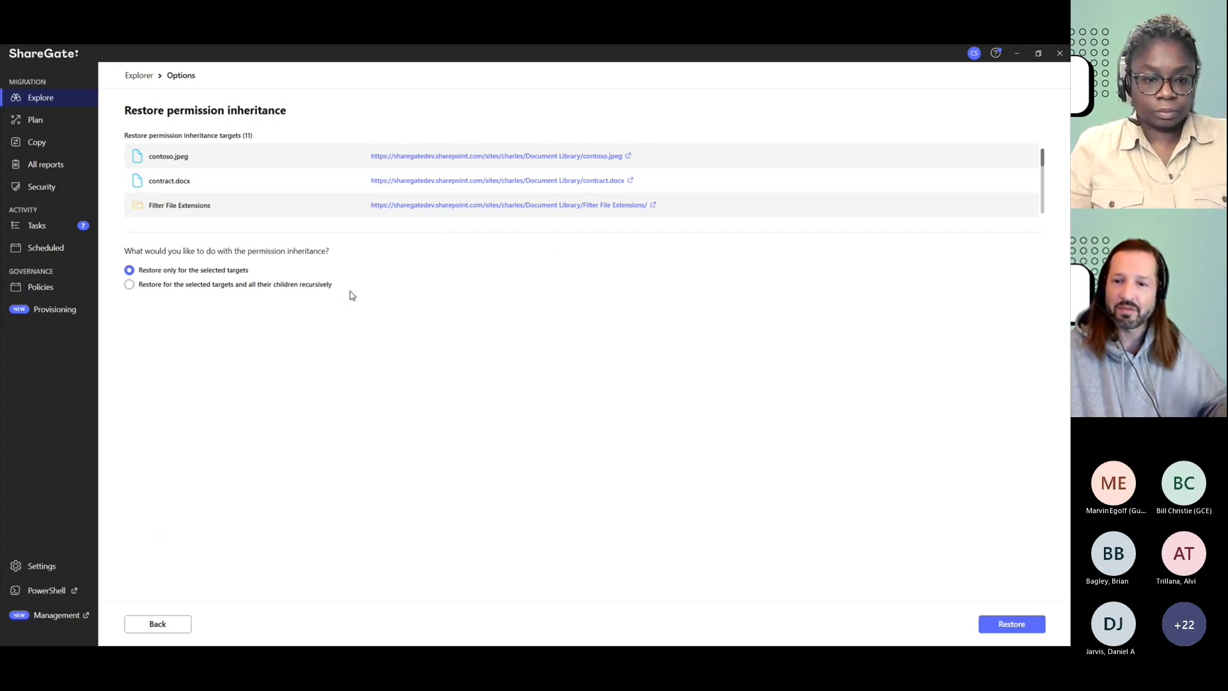
mouse_move(207, 287)
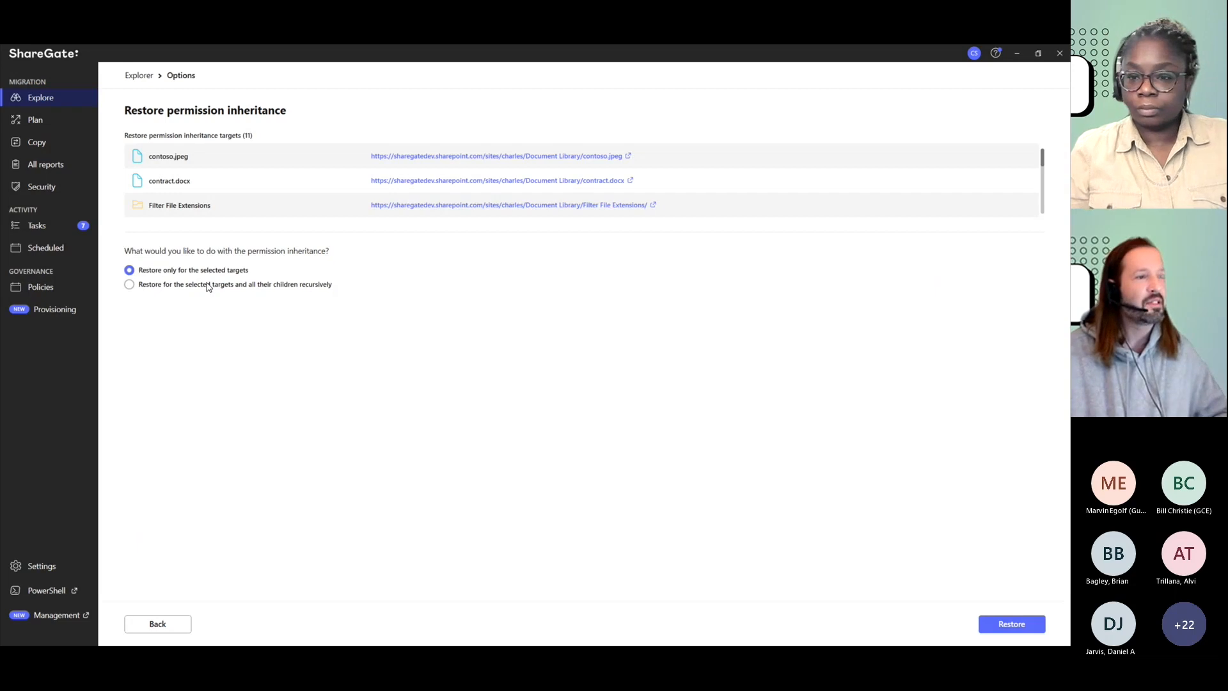
mouse_move(270, 312)
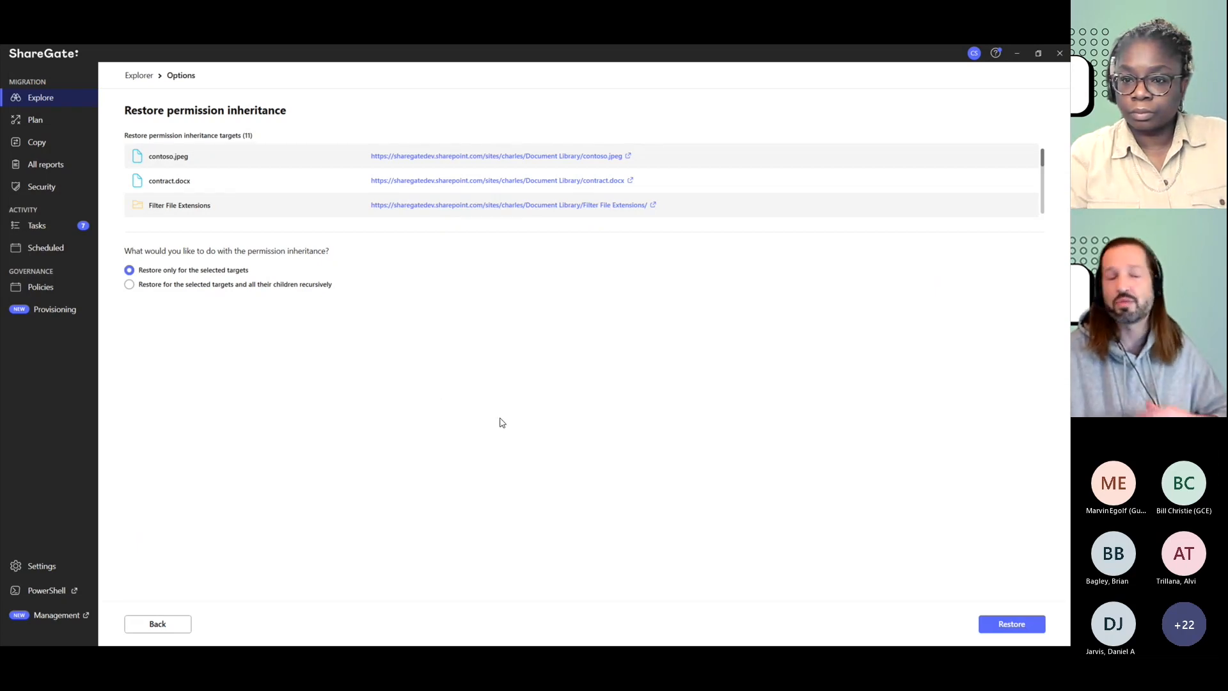
mouse_move(311, 336)
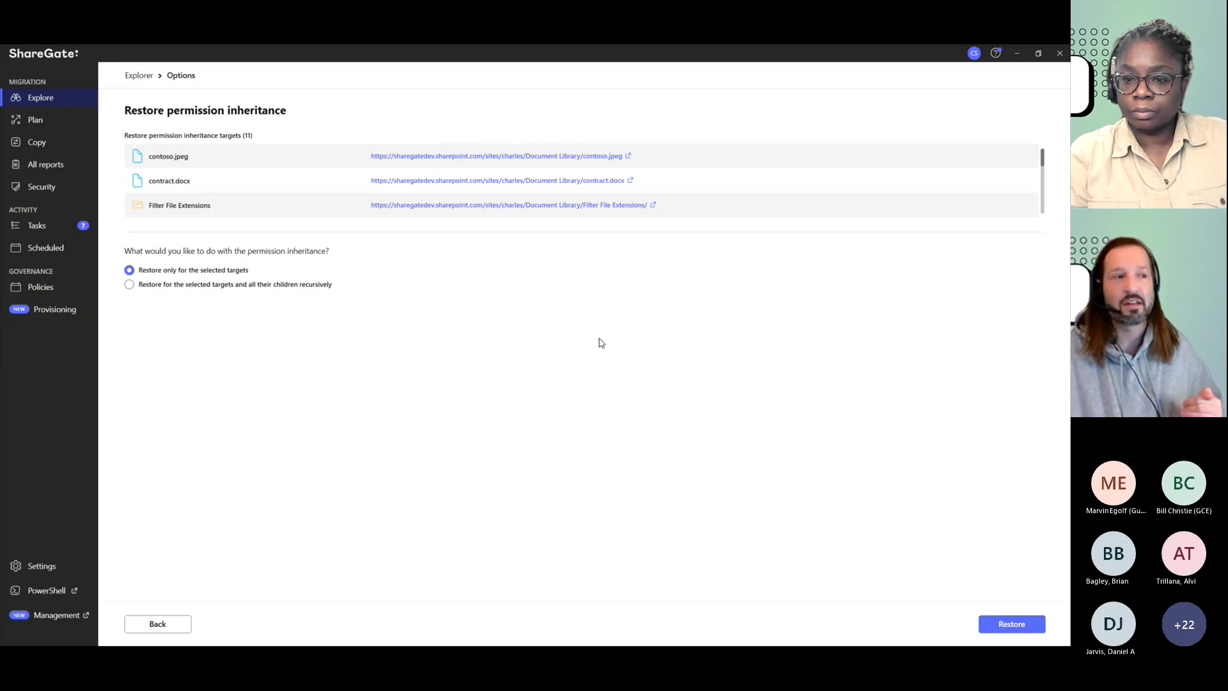
mouse_move(290, 287)
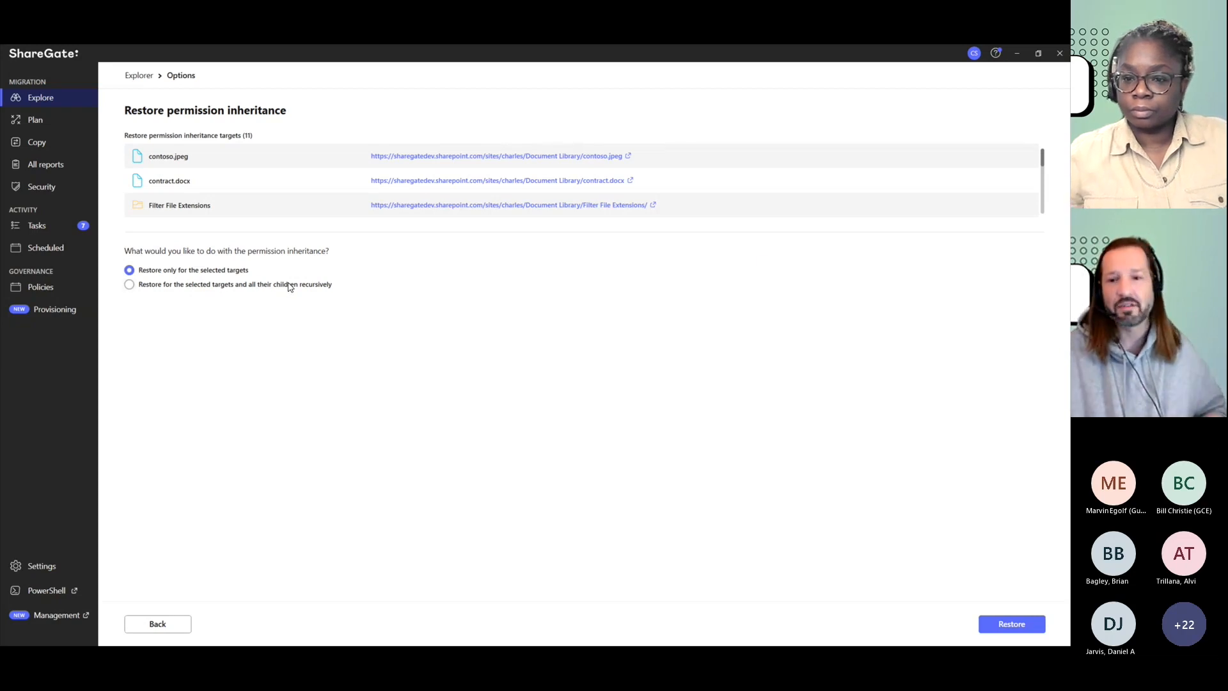
mouse_move(265, 316)
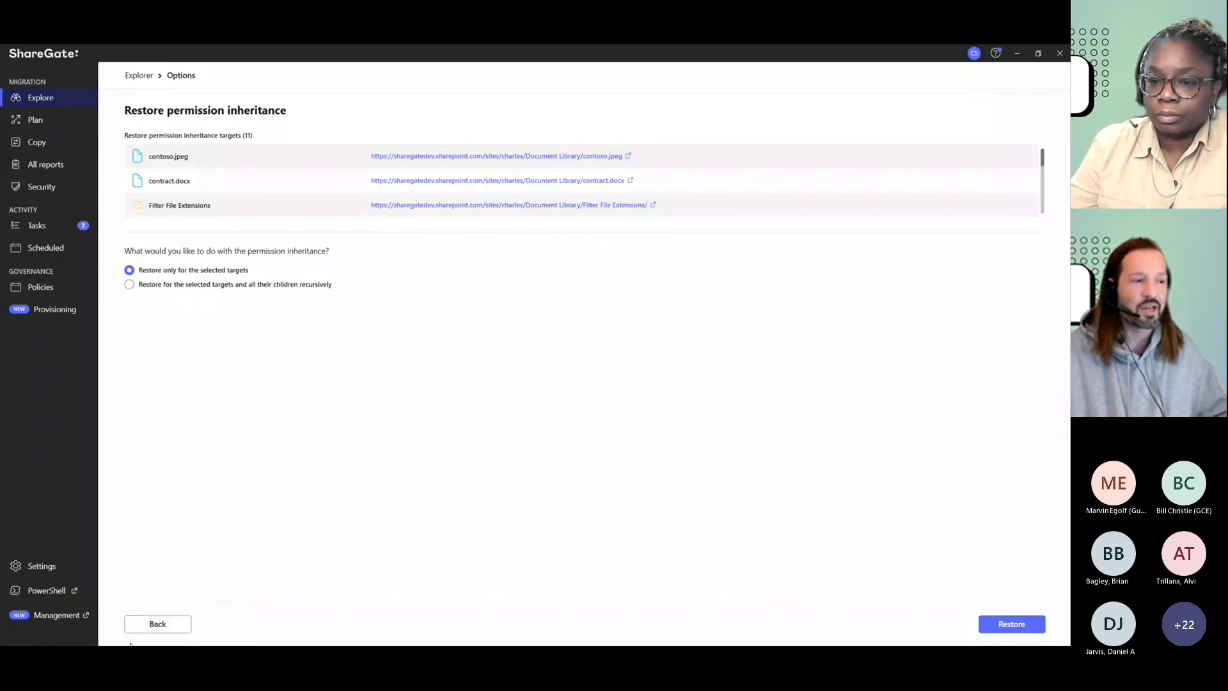
mouse_move(314, 179)
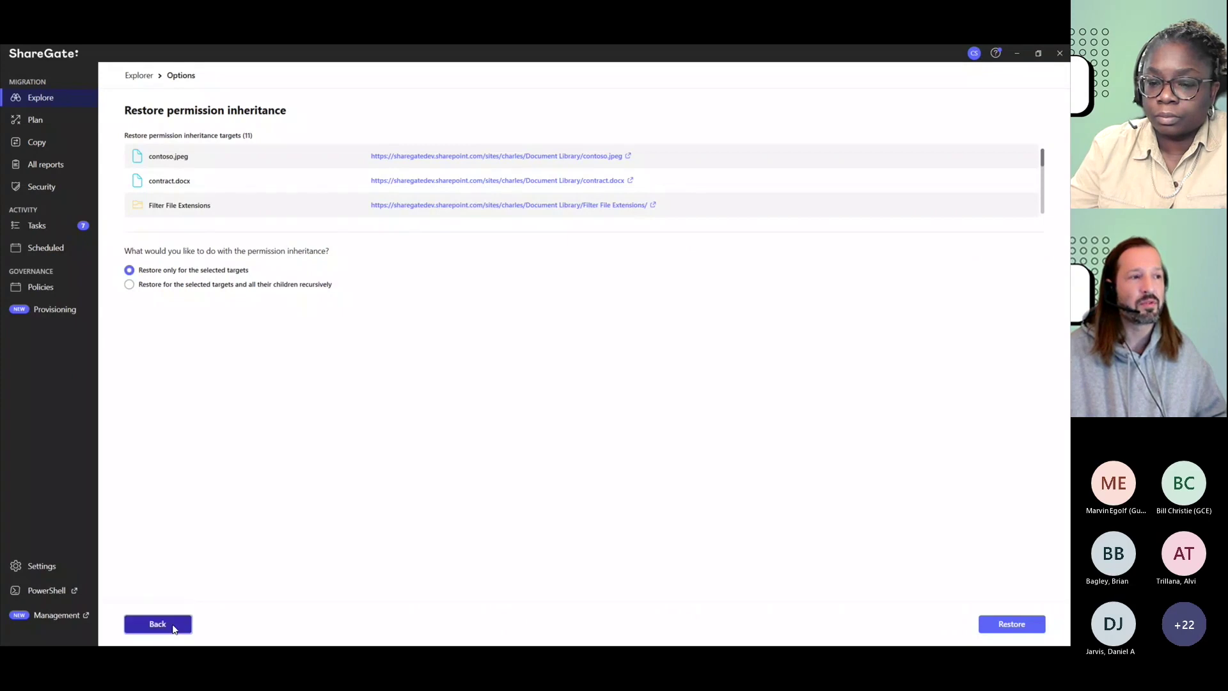
Step: Go back to the Document Library results, leaving permission inheritance unchanged
left_click(157, 623)
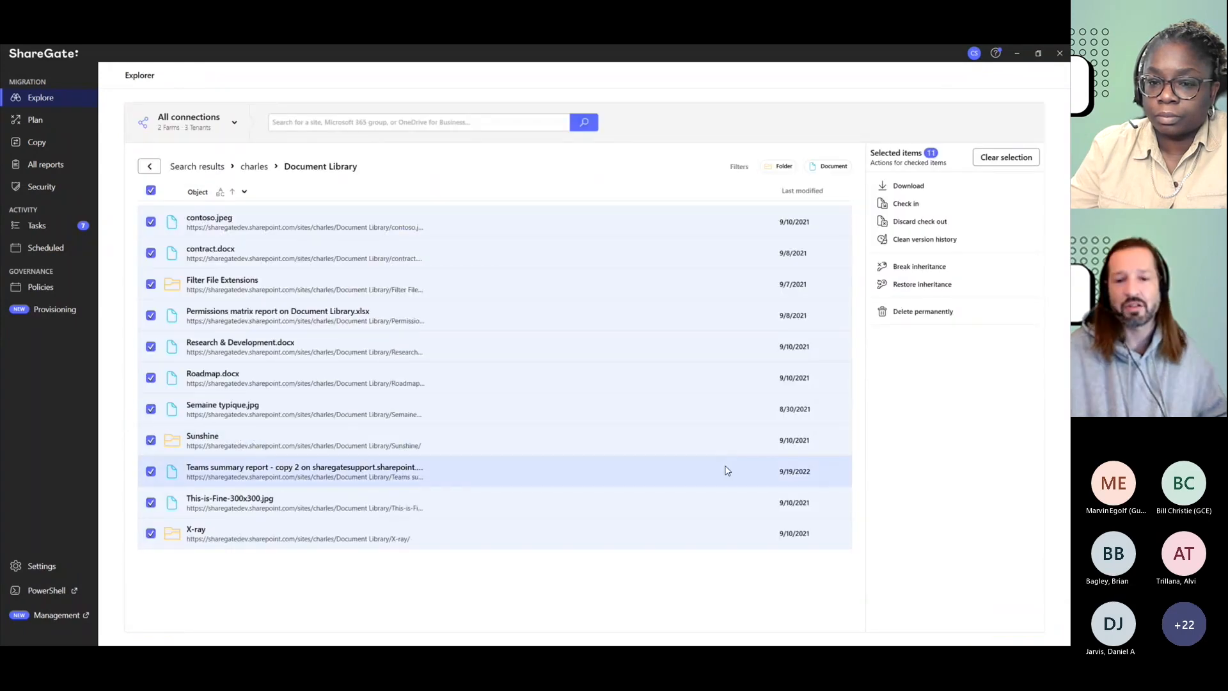
mouse_move(499, 345)
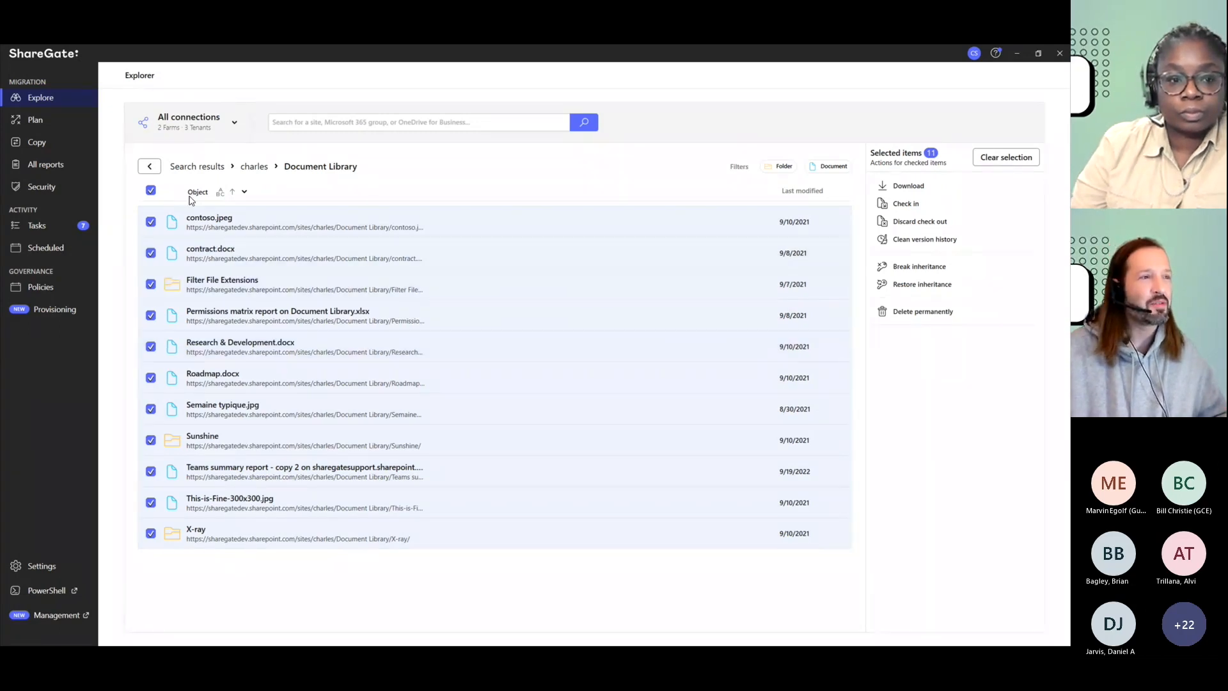
mouse_move(54, 220)
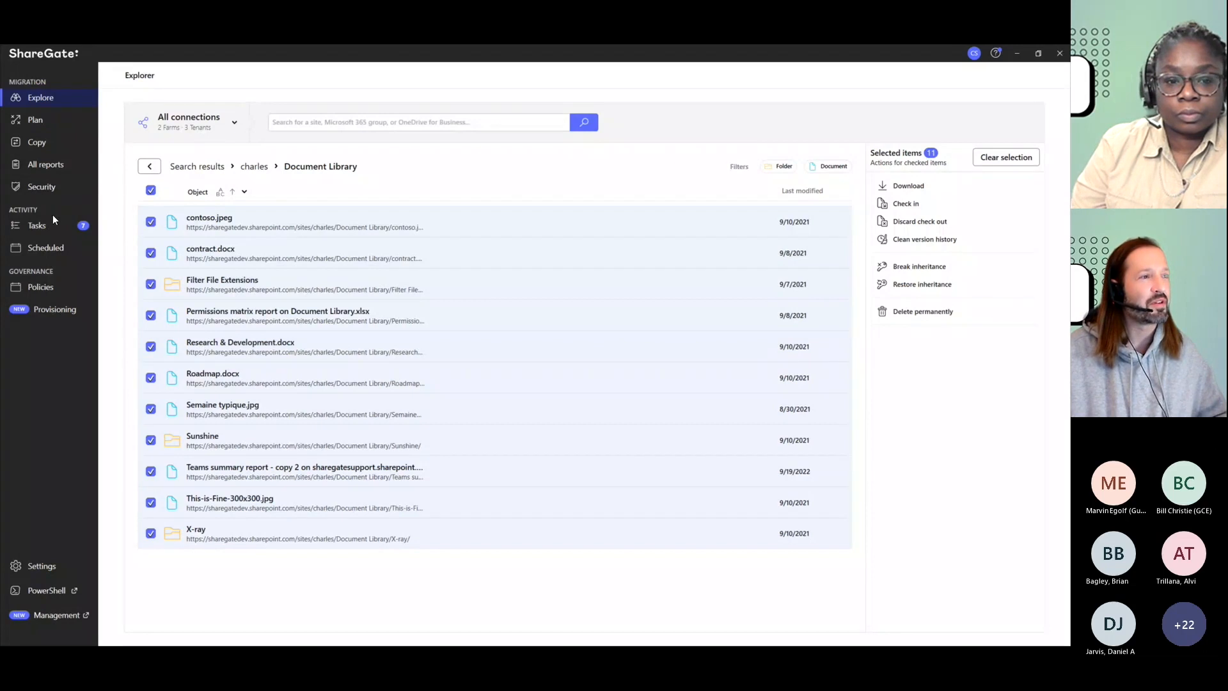
Step: Create a custom Document report filtered on Custom permissions Is Enabled
left_click(45, 165)
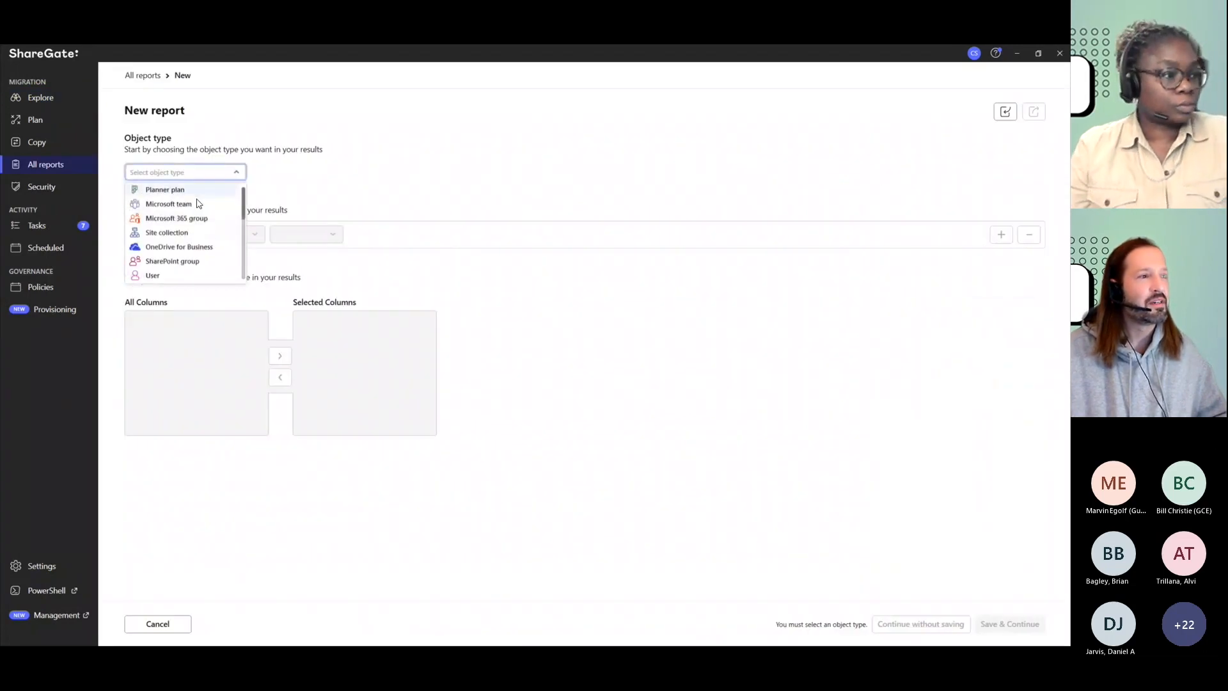
scroll("down", 3)
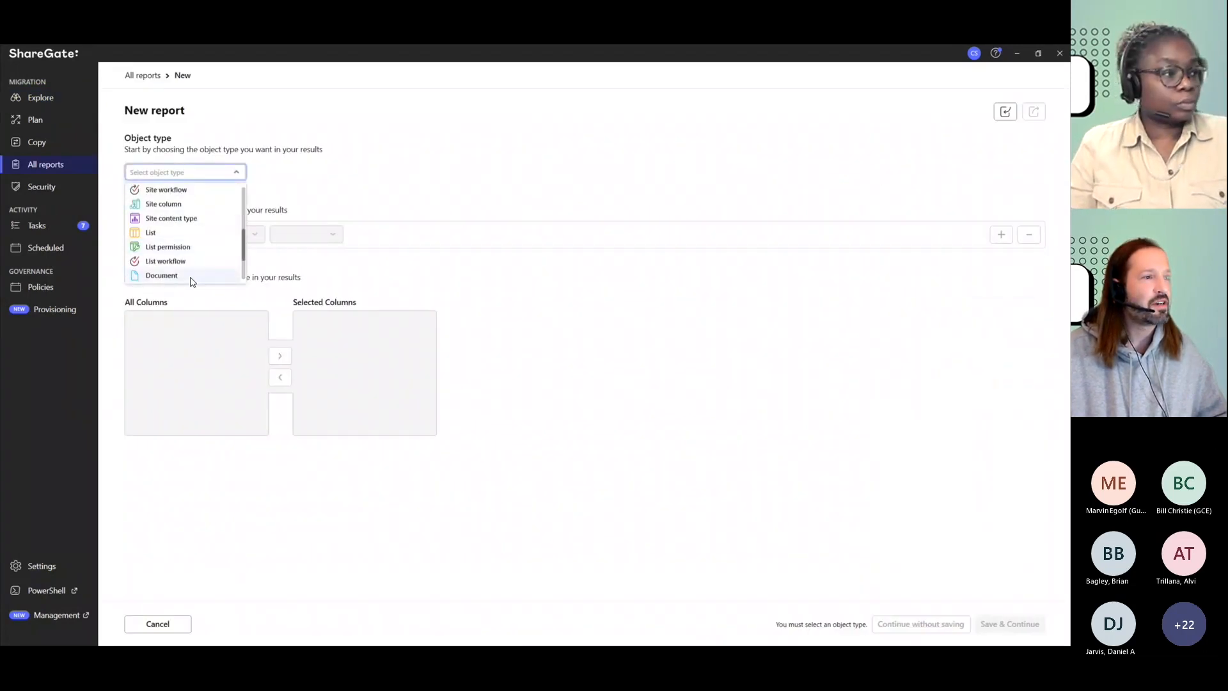
left_click(160, 275)
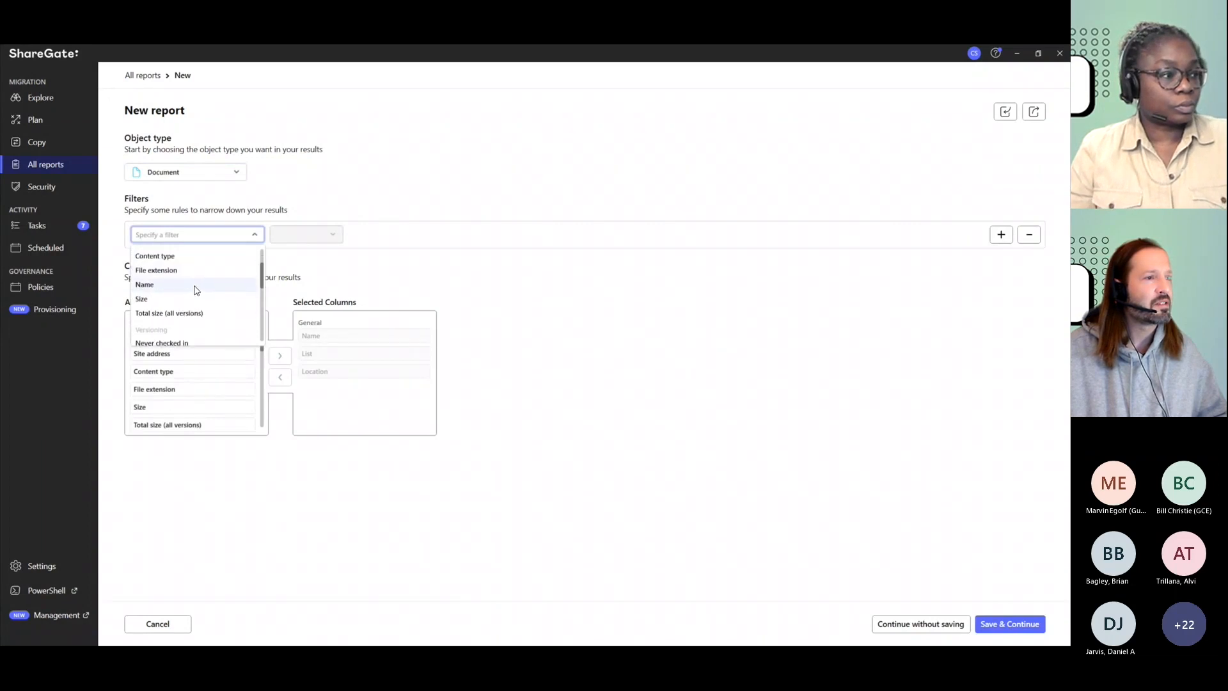
scroll("down", 3)
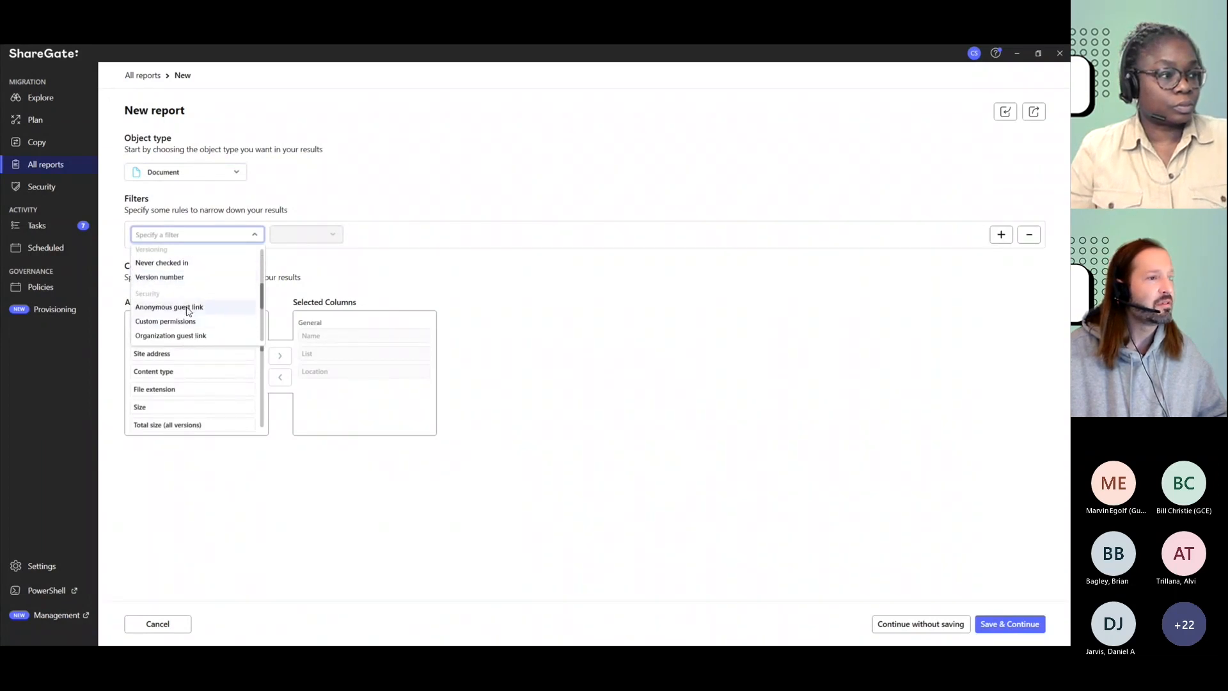
left_click(165, 321)
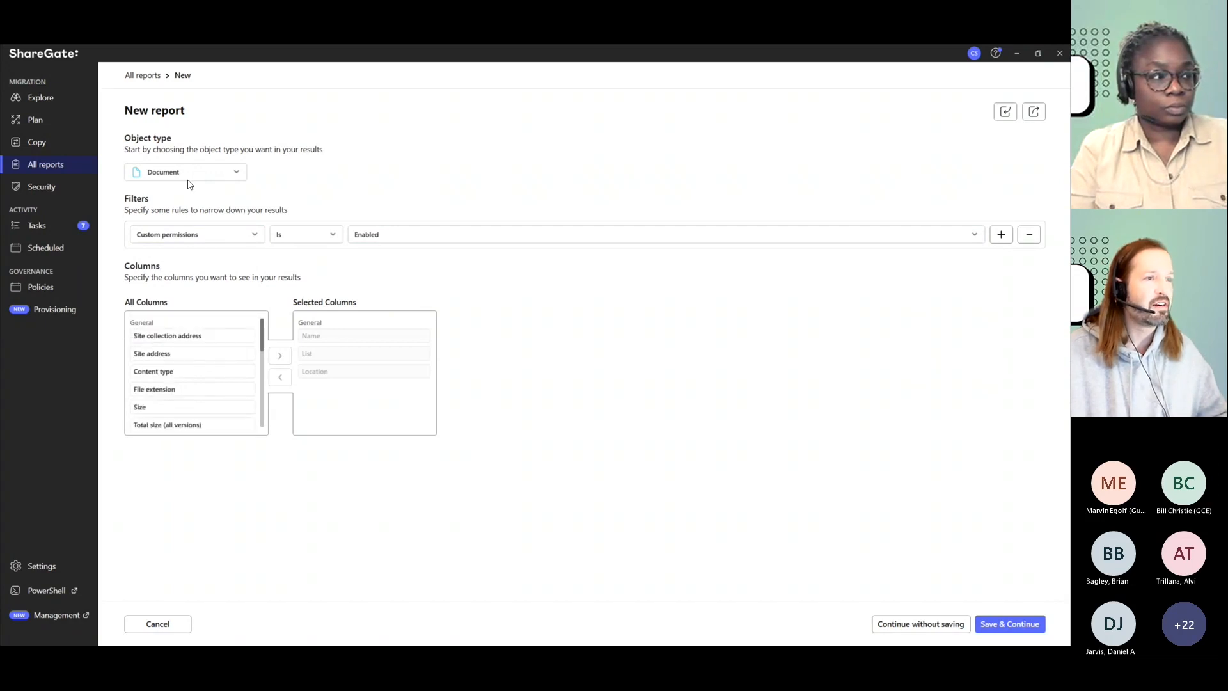
Step: Run the report and select all three documents with custom permissions
left_click(1011, 624)
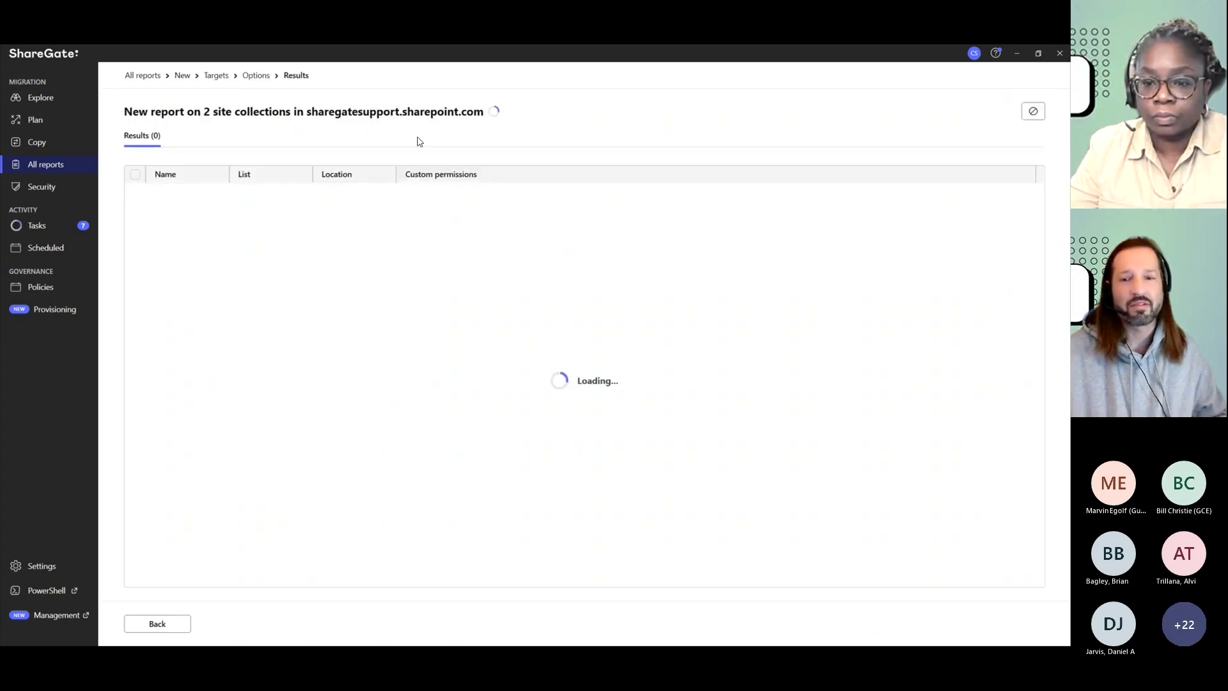
mouse_move(597, 273)
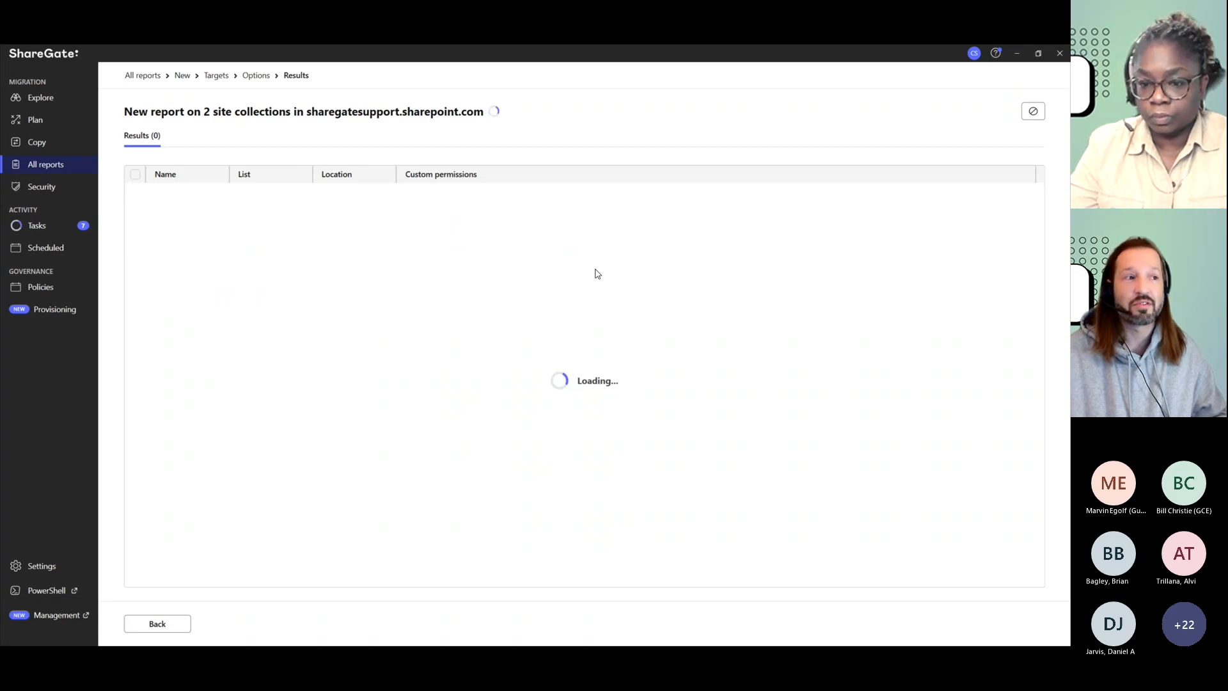
mouse_move(572, 312)
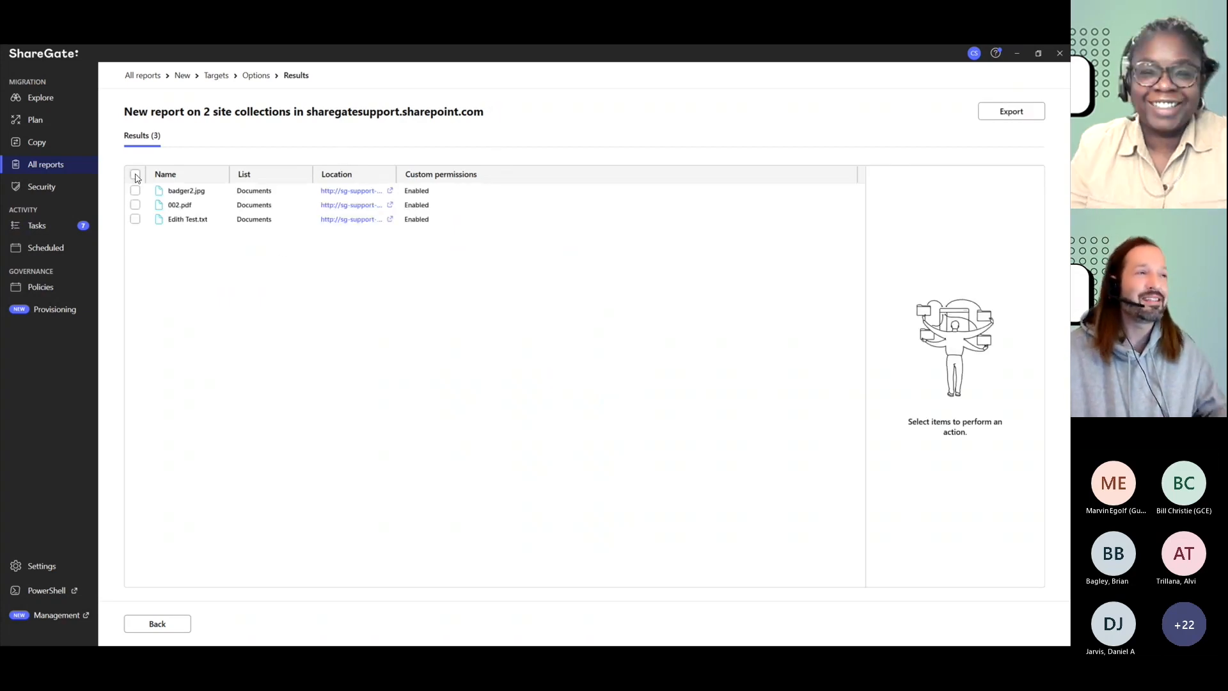
left_click(135, 174)
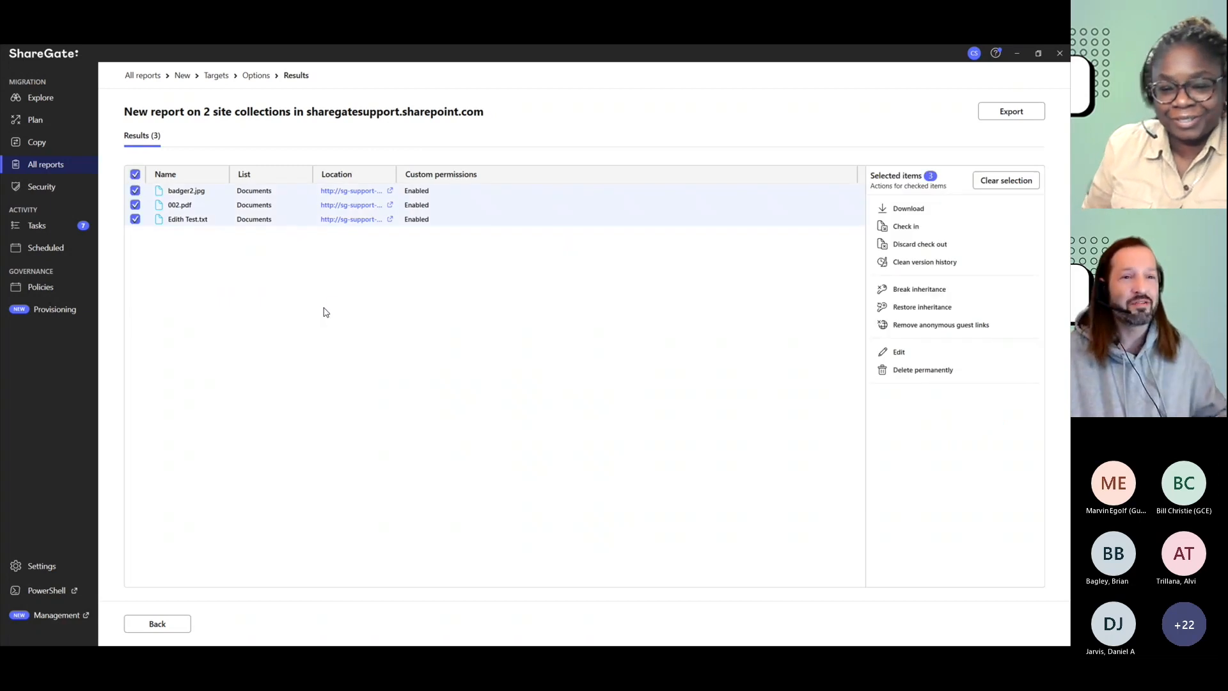
mouse_move(927, 321)
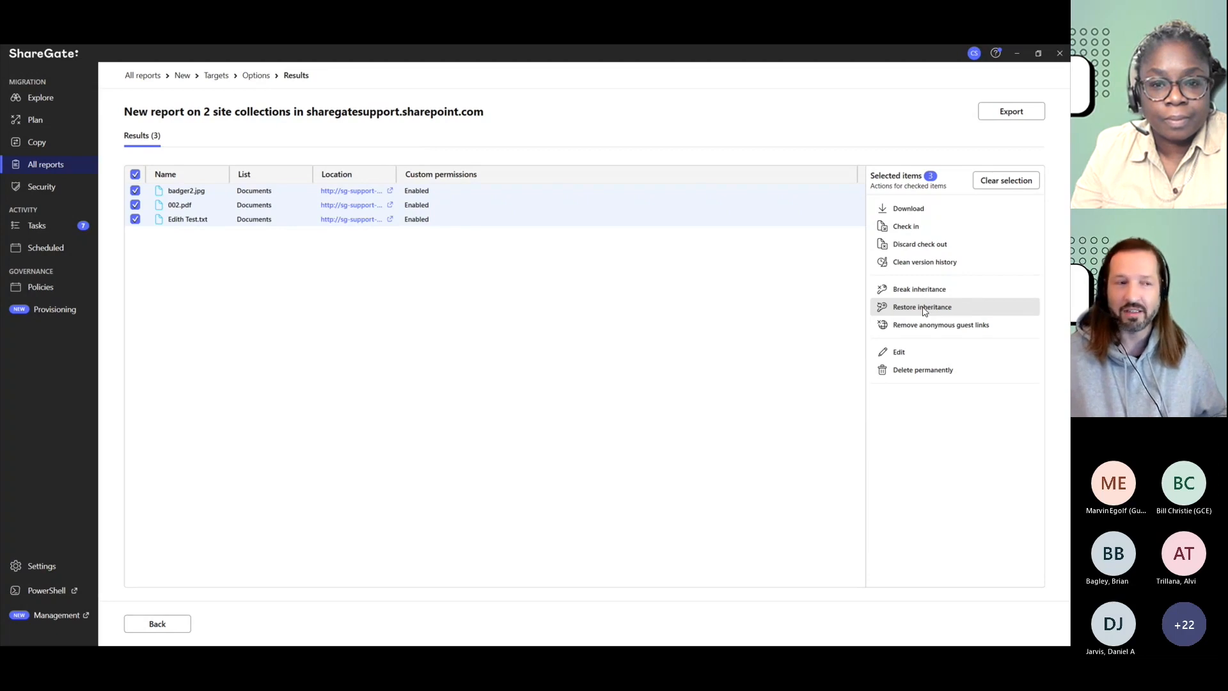
mouse_move(928, 319)
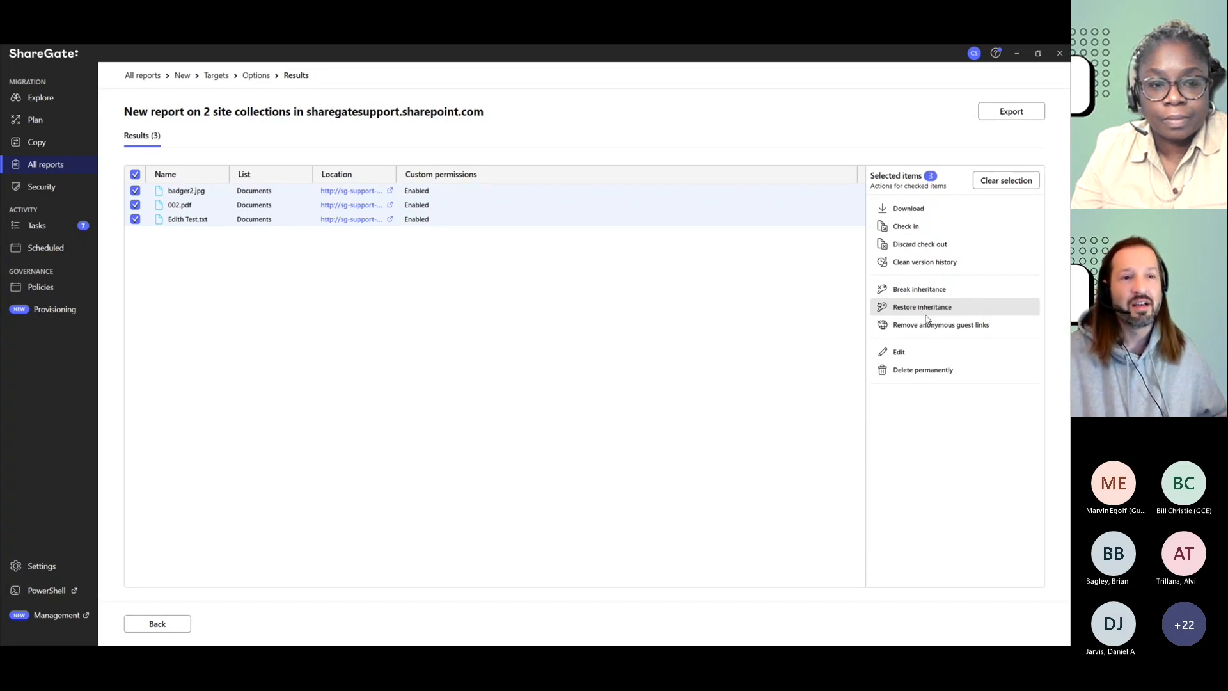
mouse_move(938, 308)
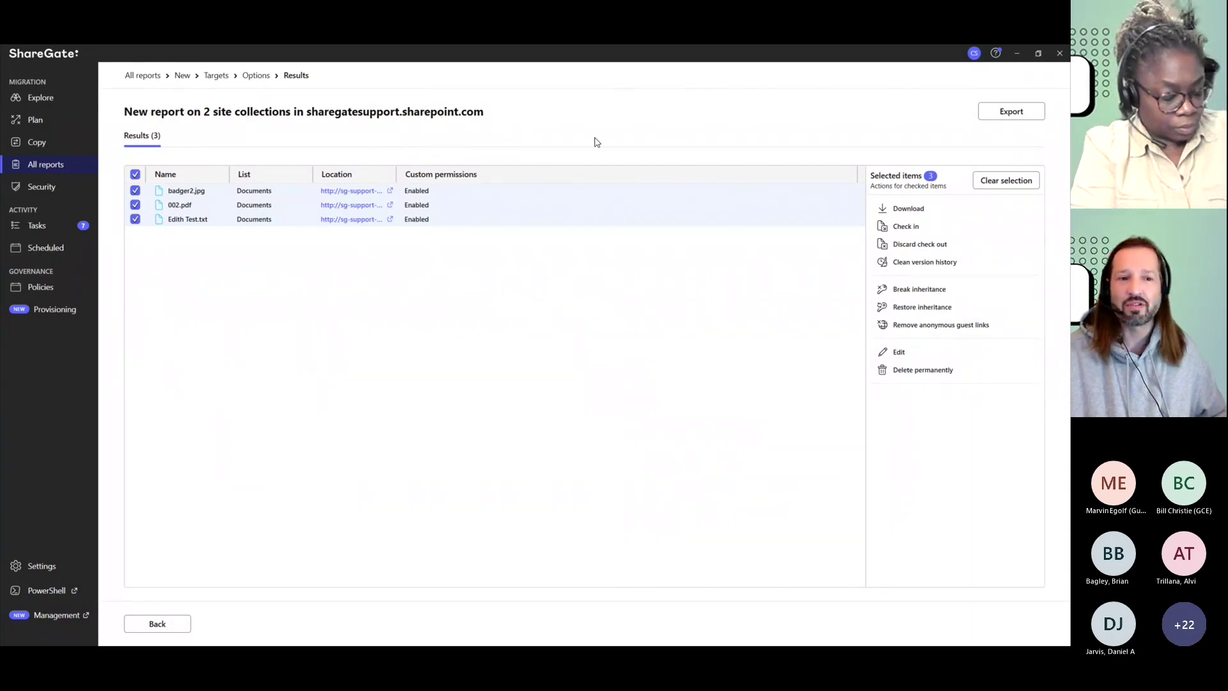
mouse_move(588, 222)
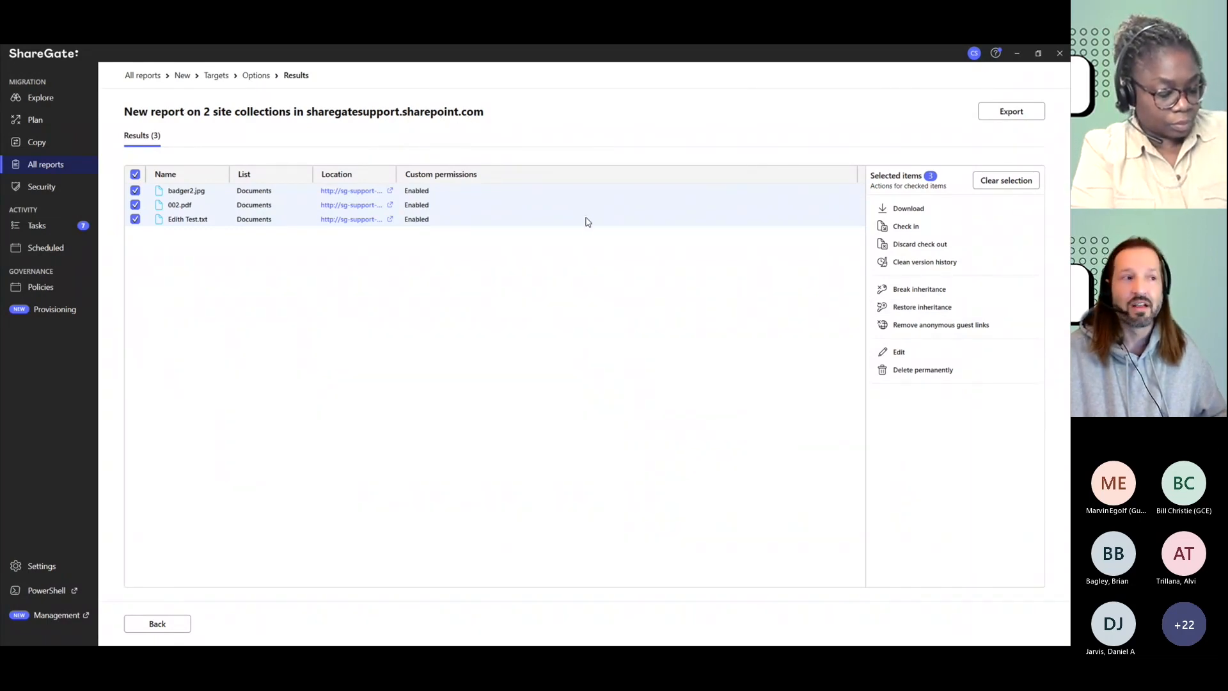
mouse_move(486, 311)
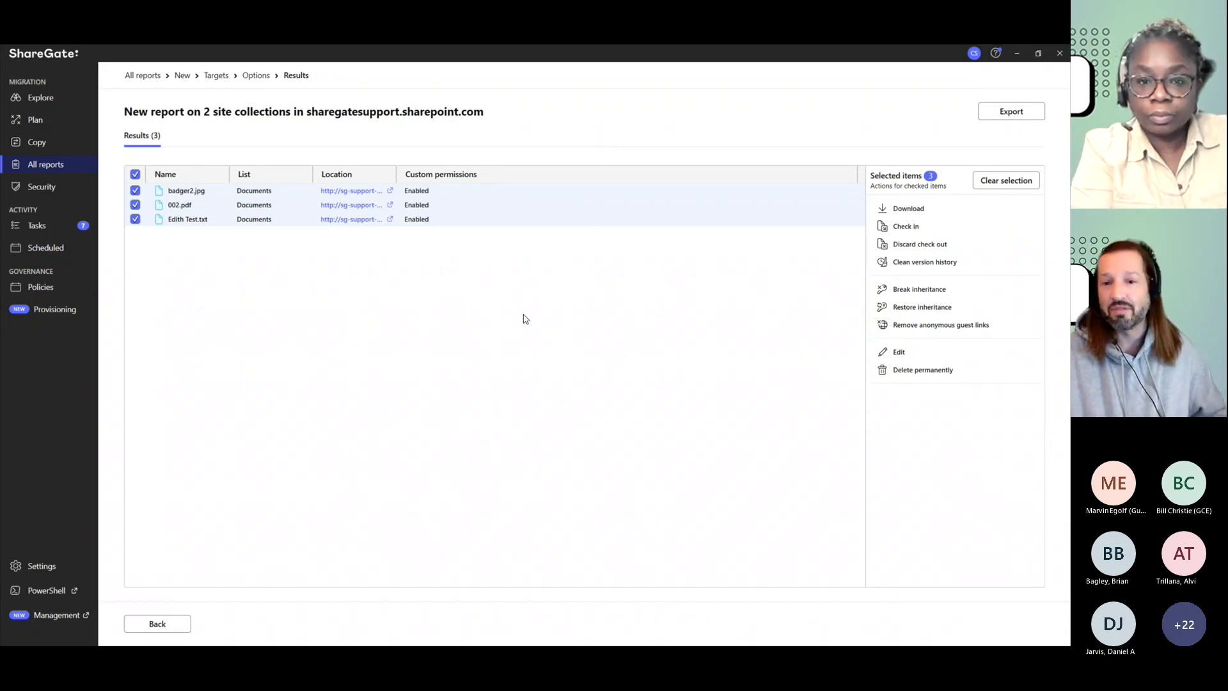
mouse_move(950, 198)
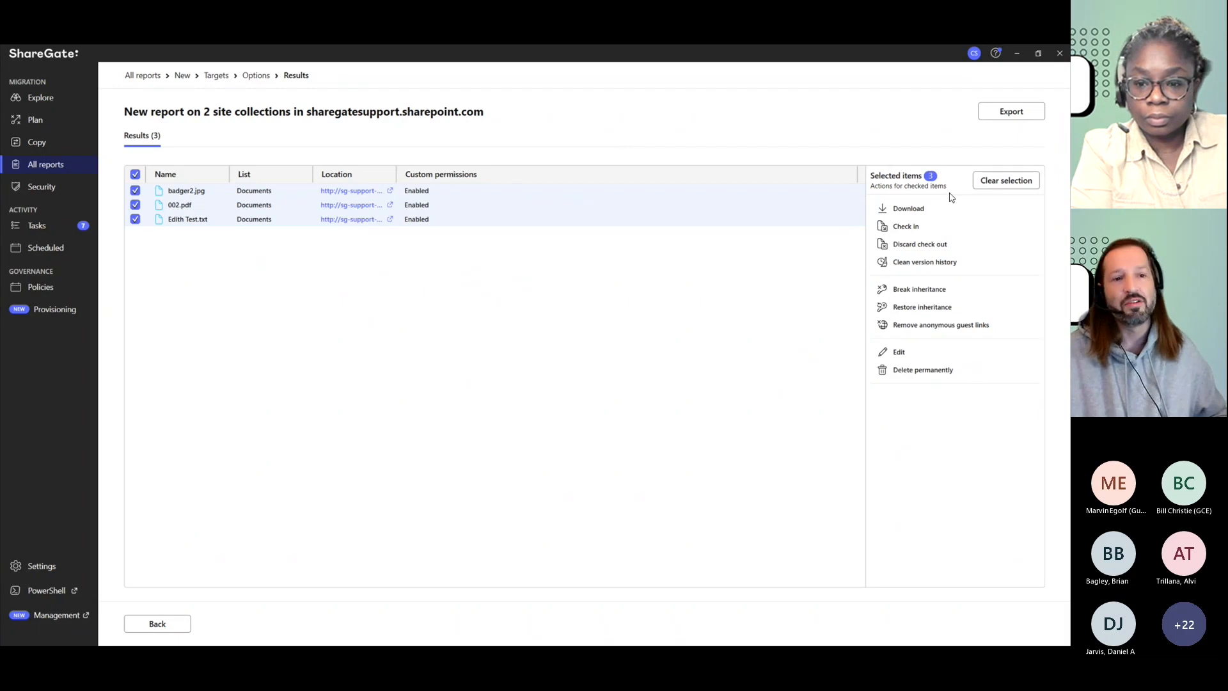
mouse_move(923, 370)
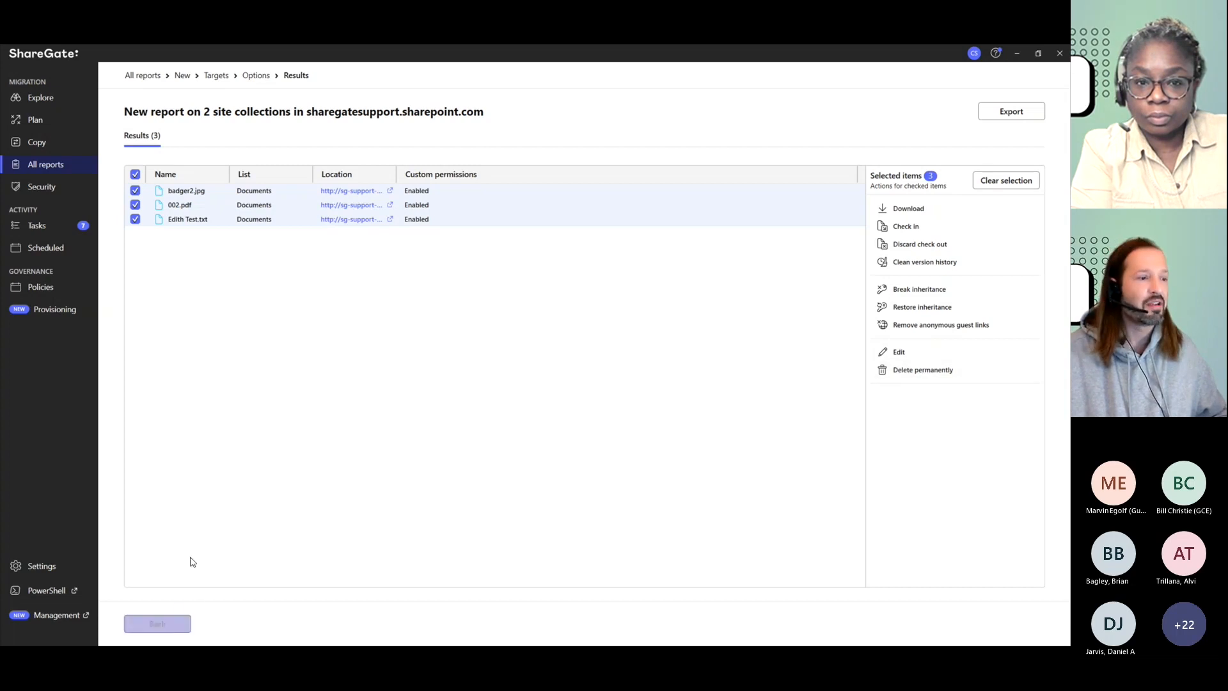
Step: Change the report filter to Last modified date older than 1 year, then save
left_click(157, 623)
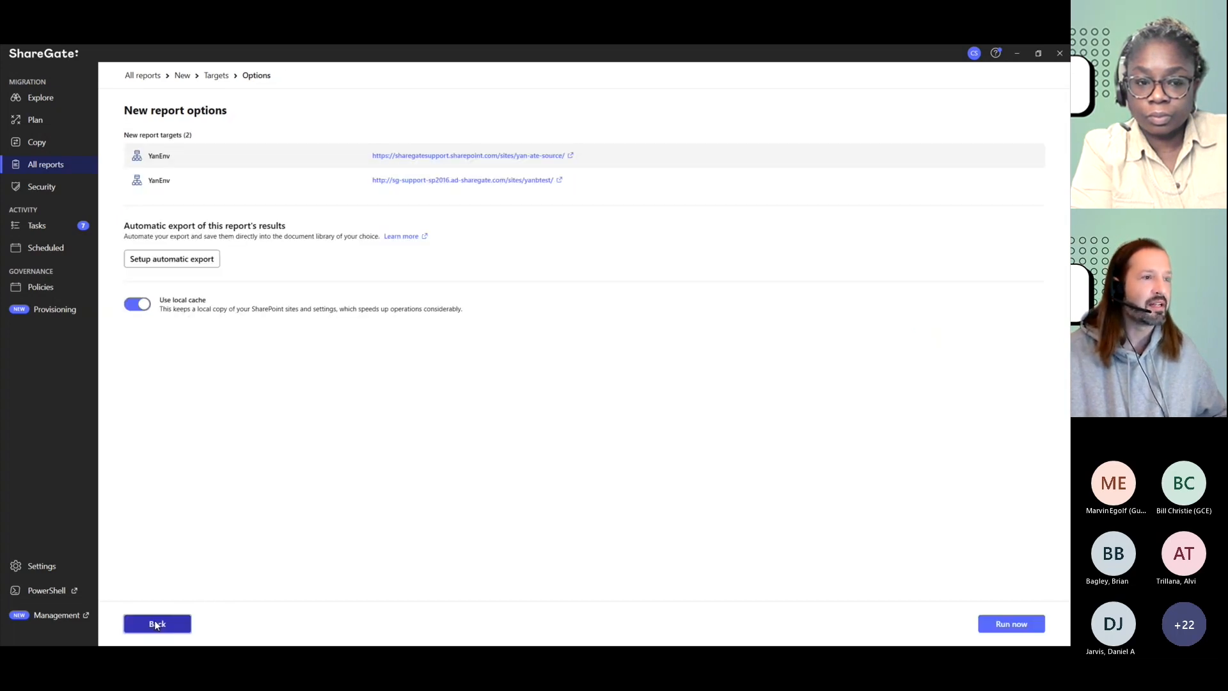
left_click(157, 623)
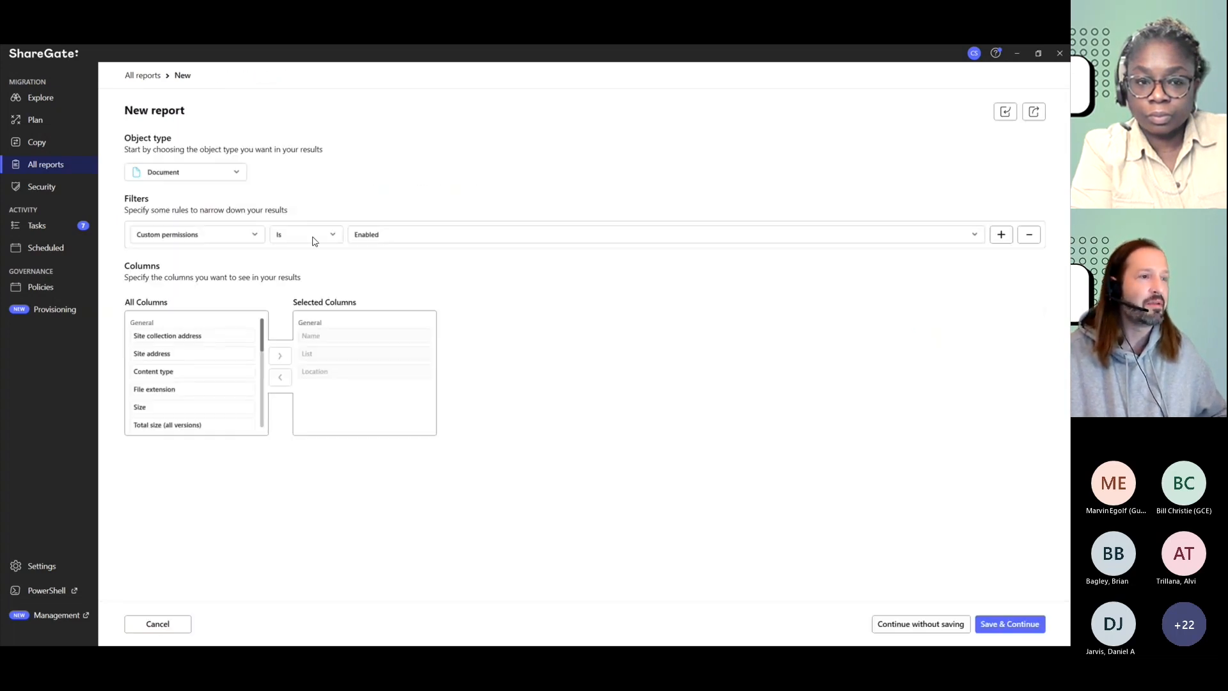
mouse_move(260, 237)
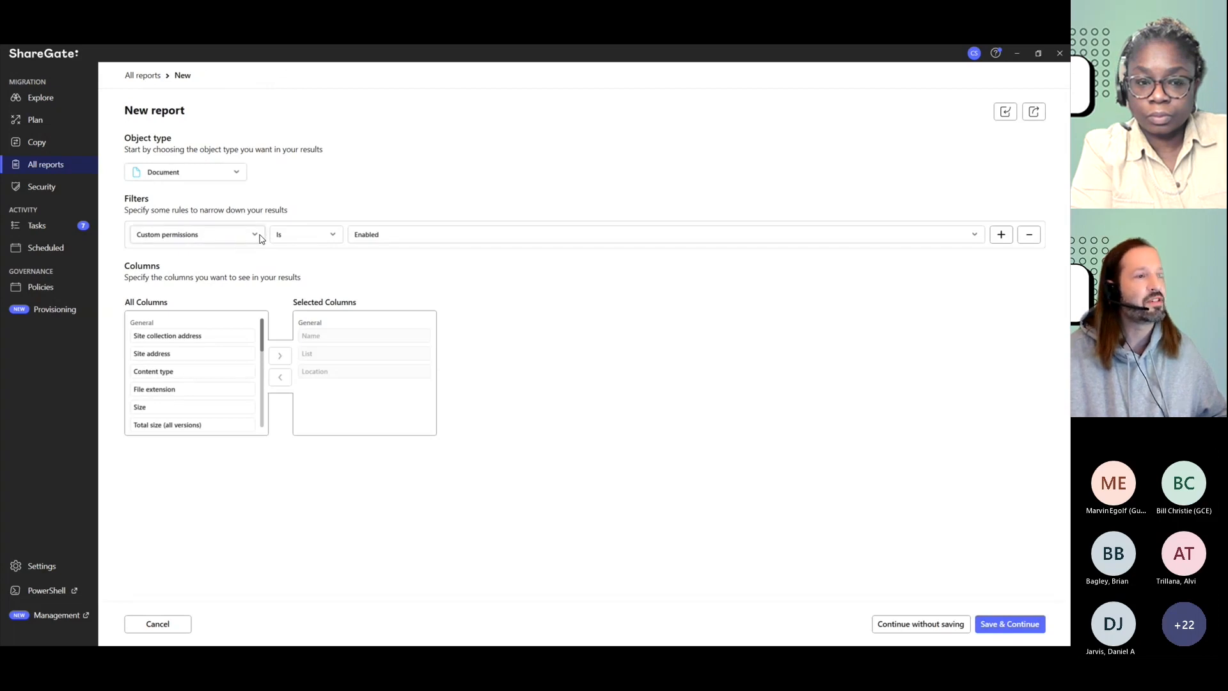
left_click(196, 234)
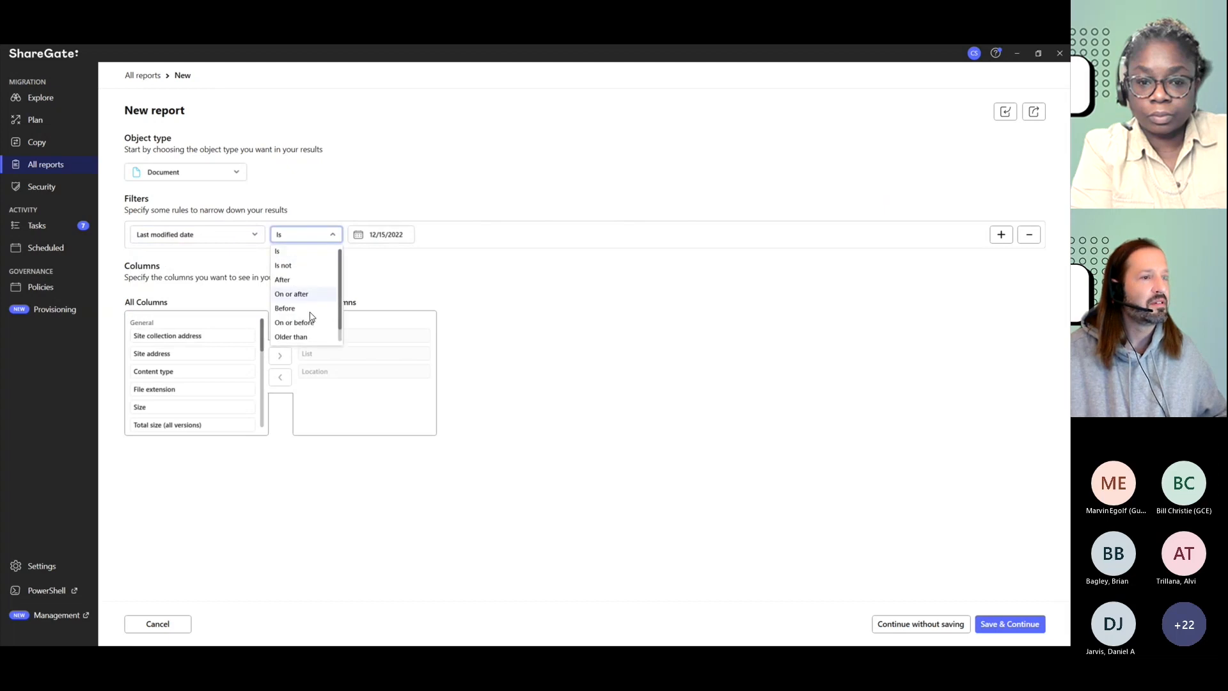
left_click(290, 336)
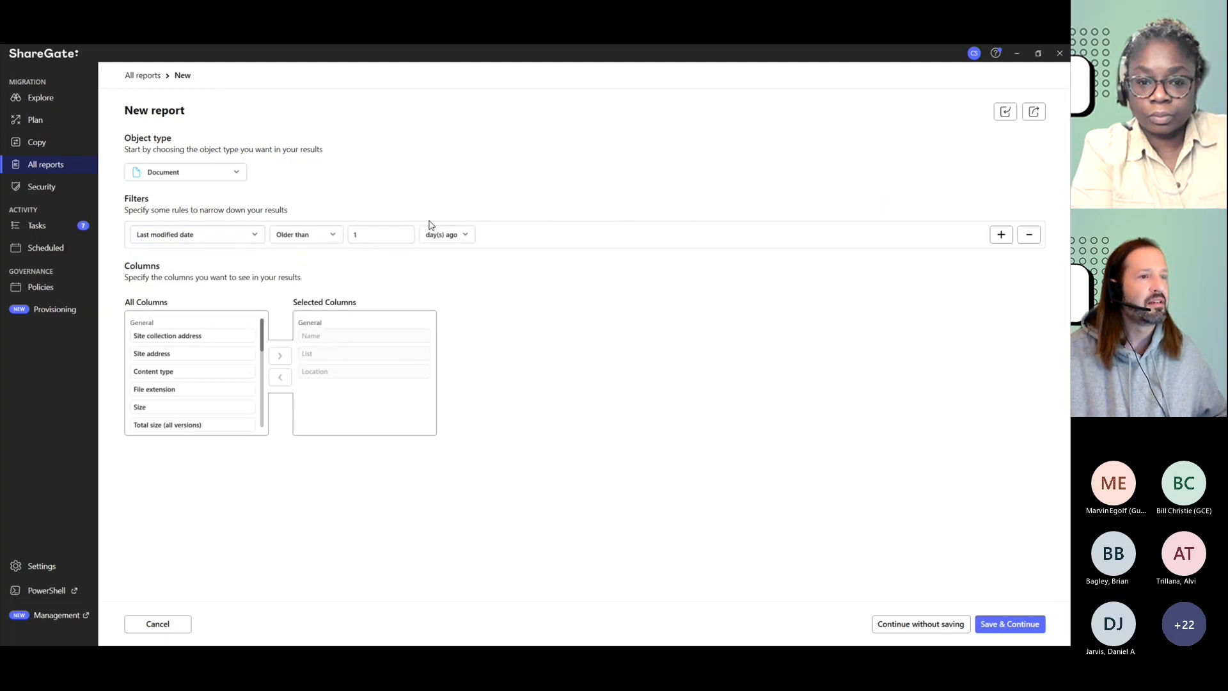
left_click(446, 234)
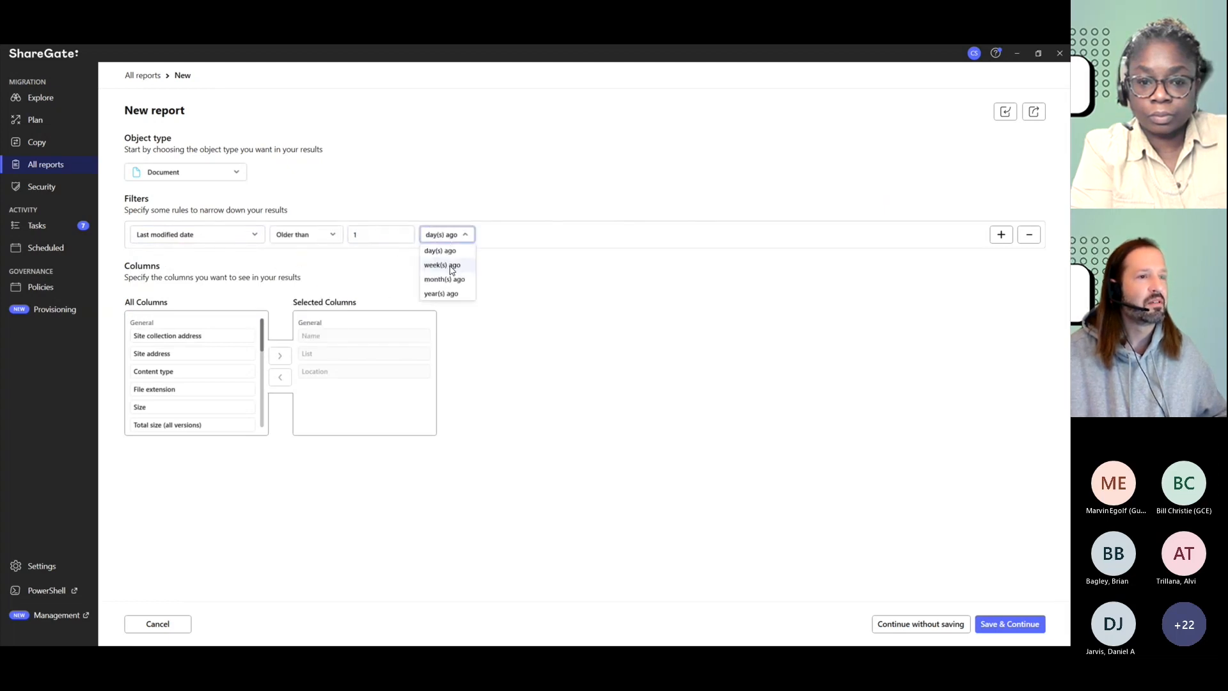
left_click(440, 293)
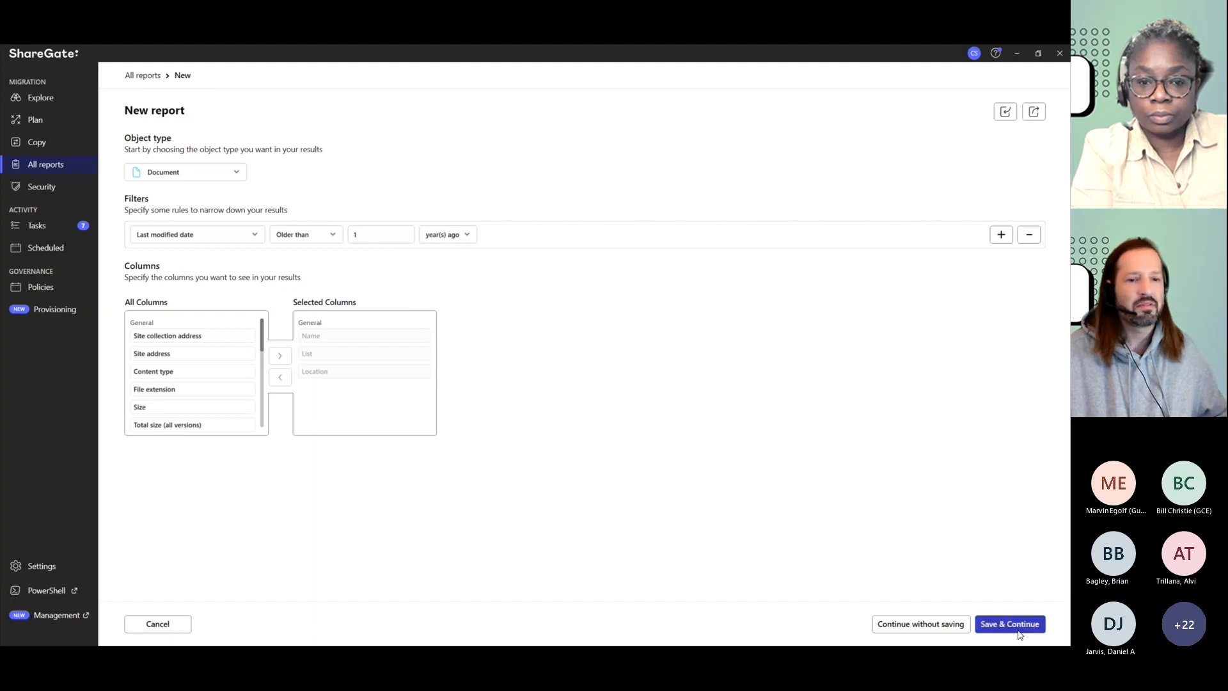
left_click(1010, 624)
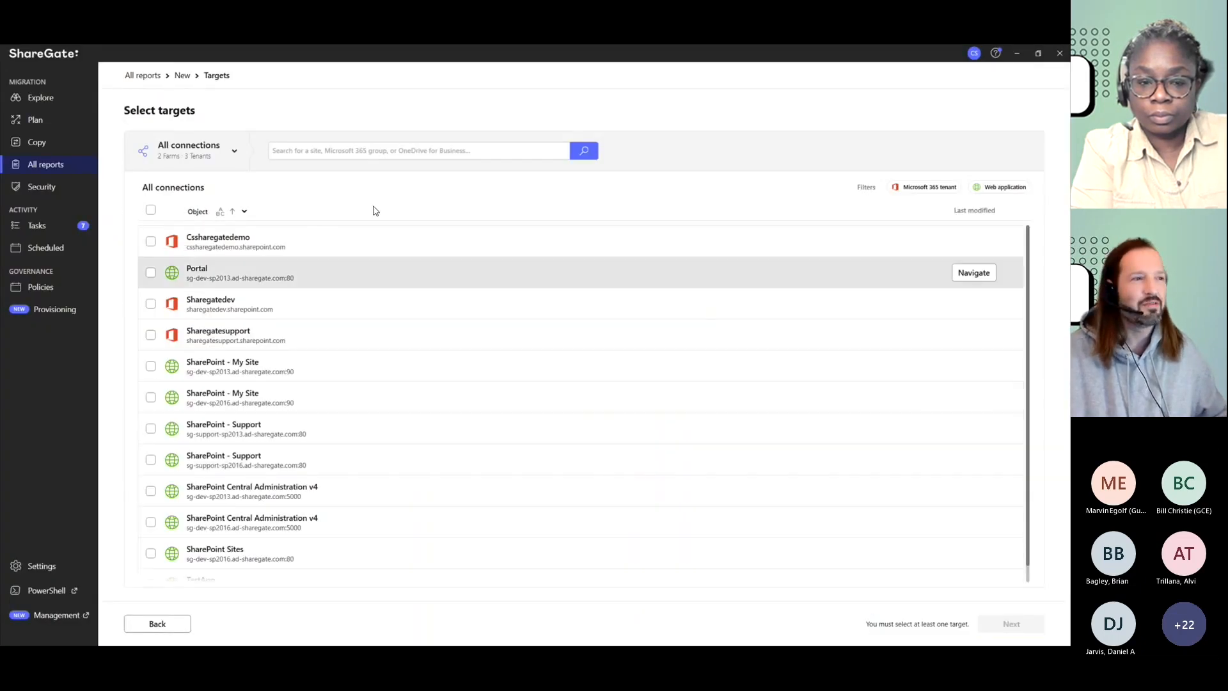
mouse_move(238, 325)
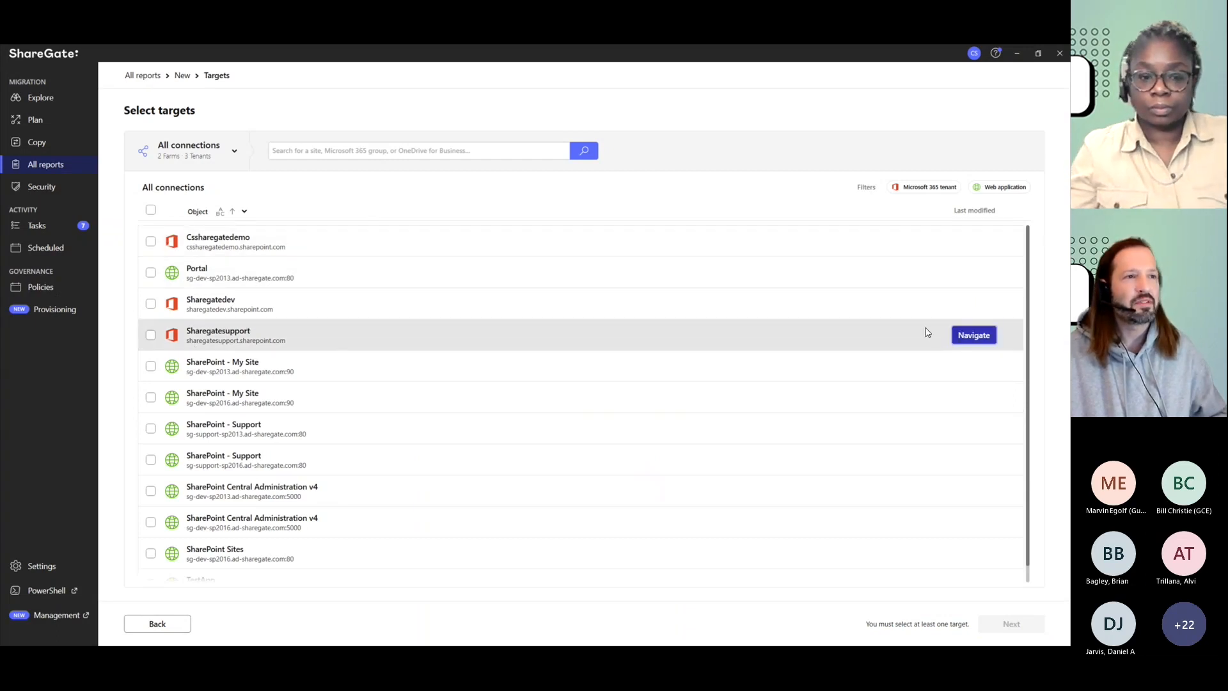
Step: Target the sharegatesupport site collections and run the report
left_click(973, 334)
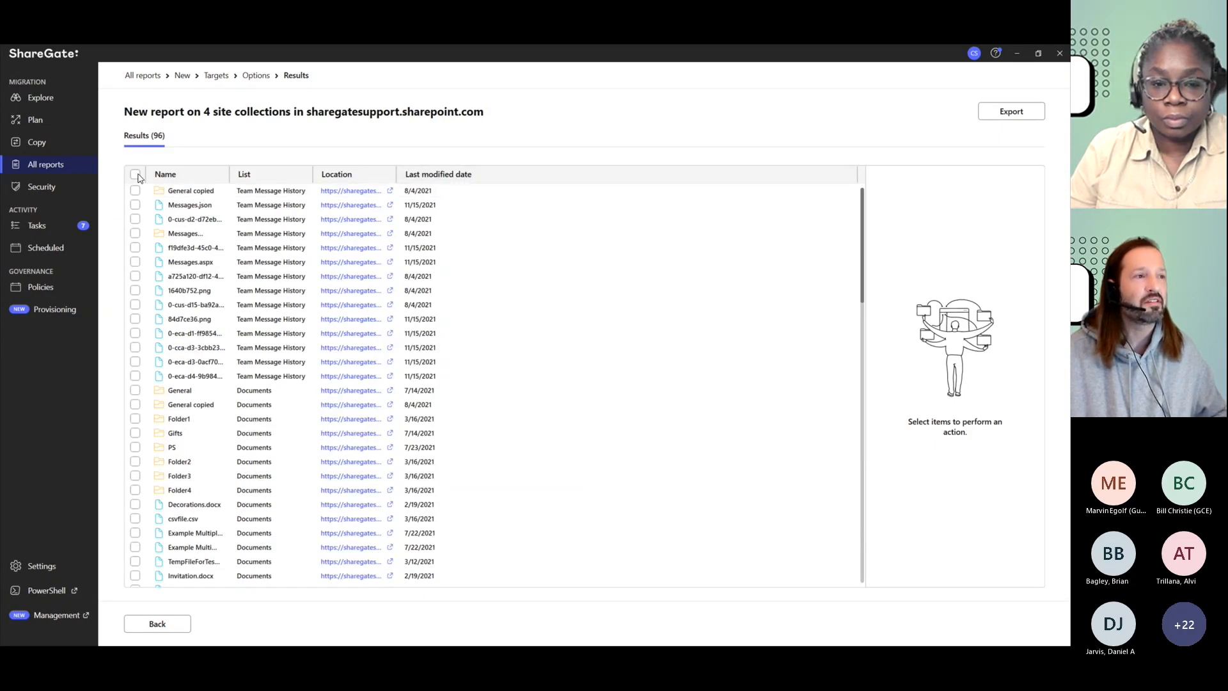
Step: Select all 96 results and choose Delete permanently
left_click(135, 174)
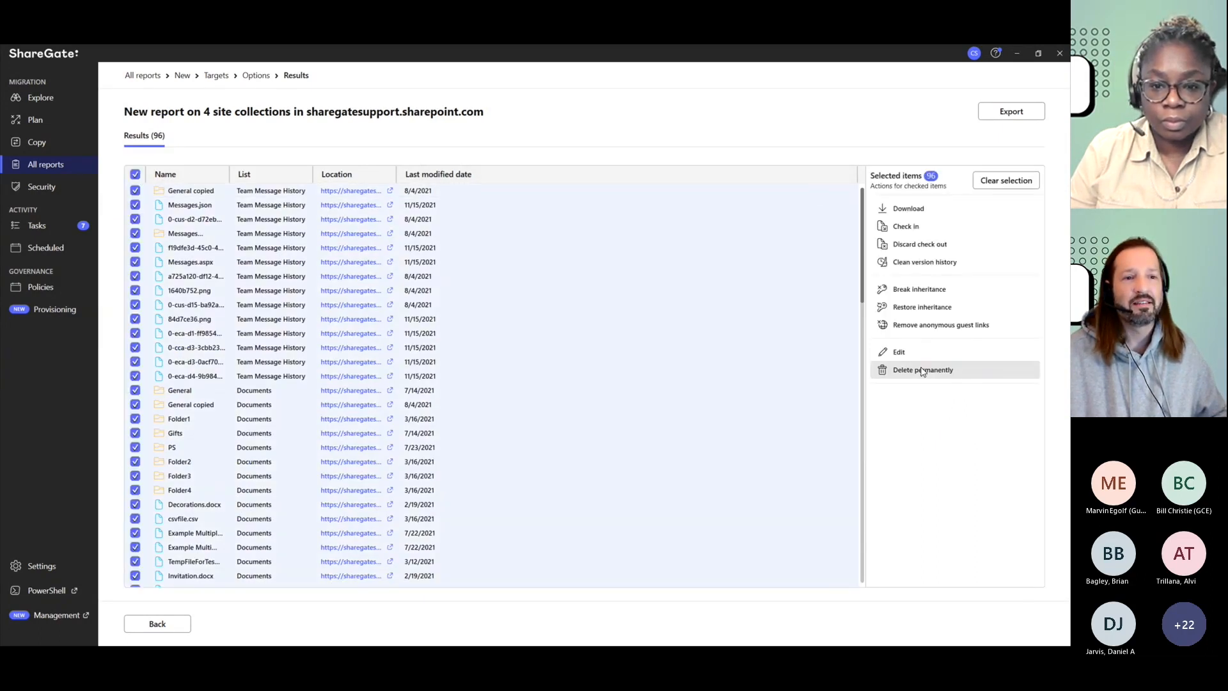
left_click(923, 369)
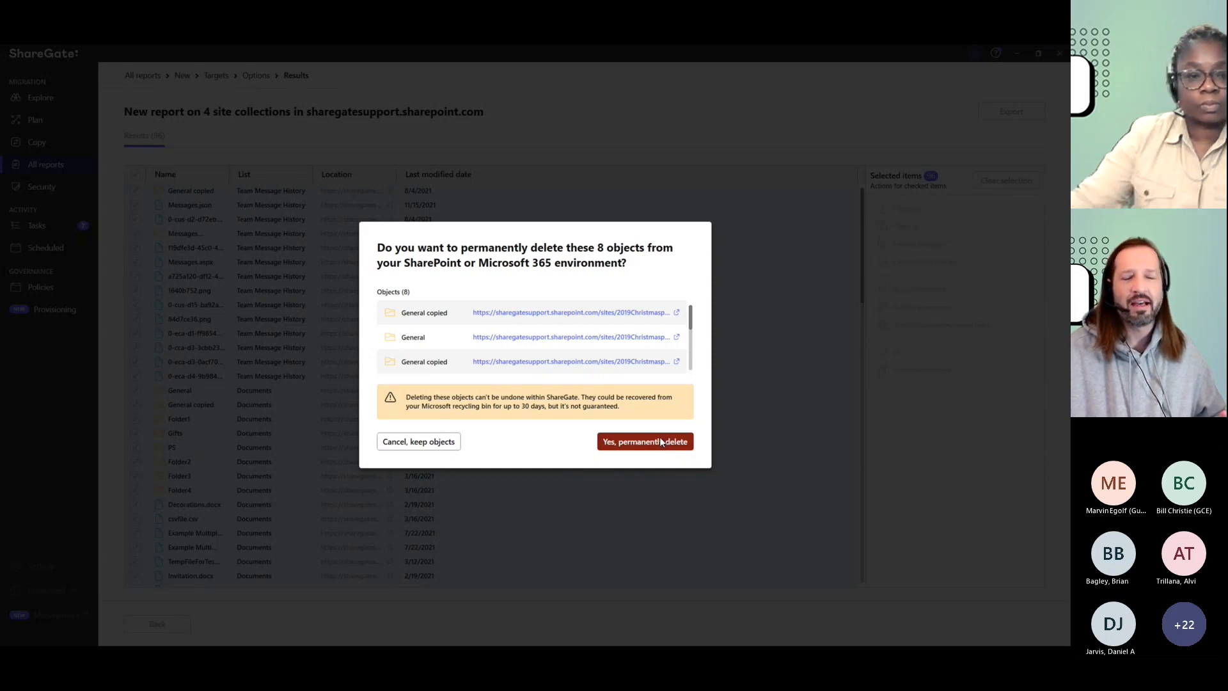
mouse_move(628, 351)
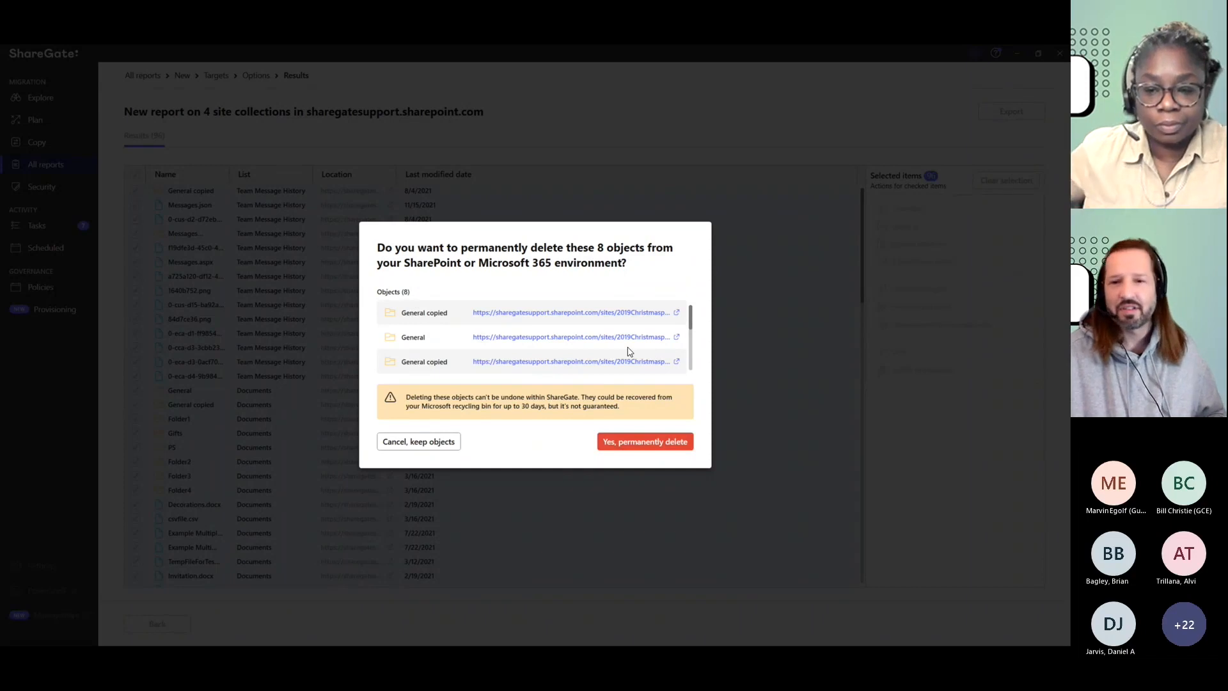
mouse_move(687, 371)
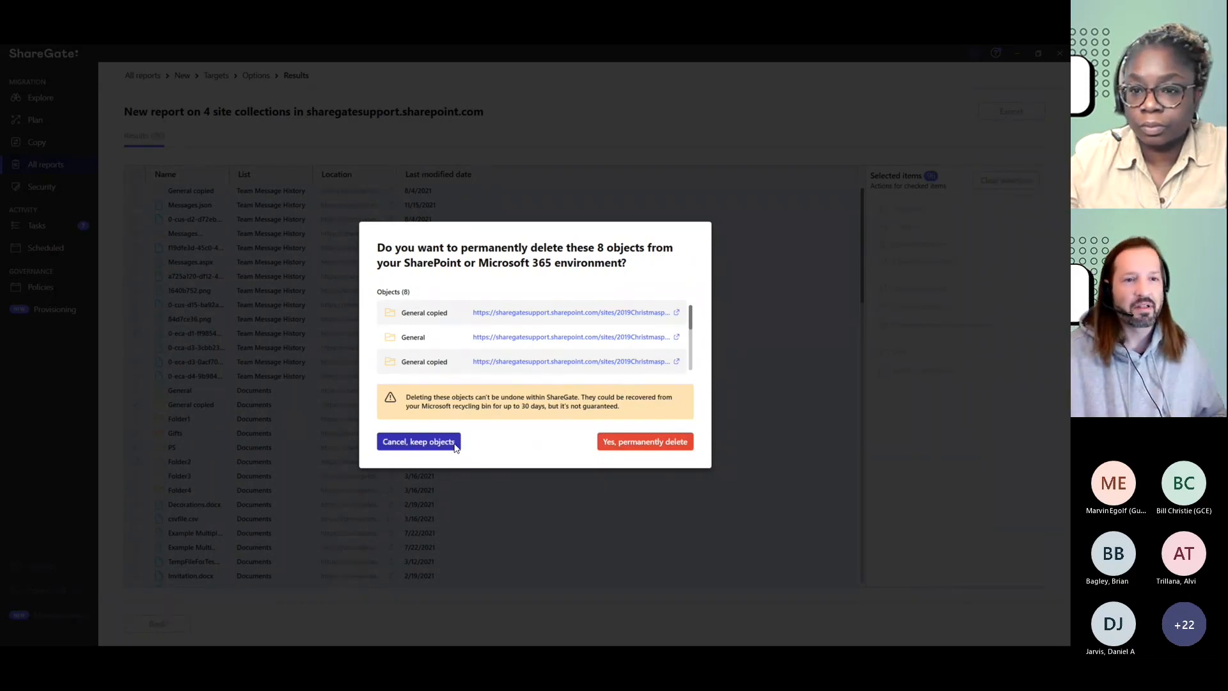
Step: Cancel the deletion to keep the objects, then choose Download for the checked documents
left_click(419, 442)
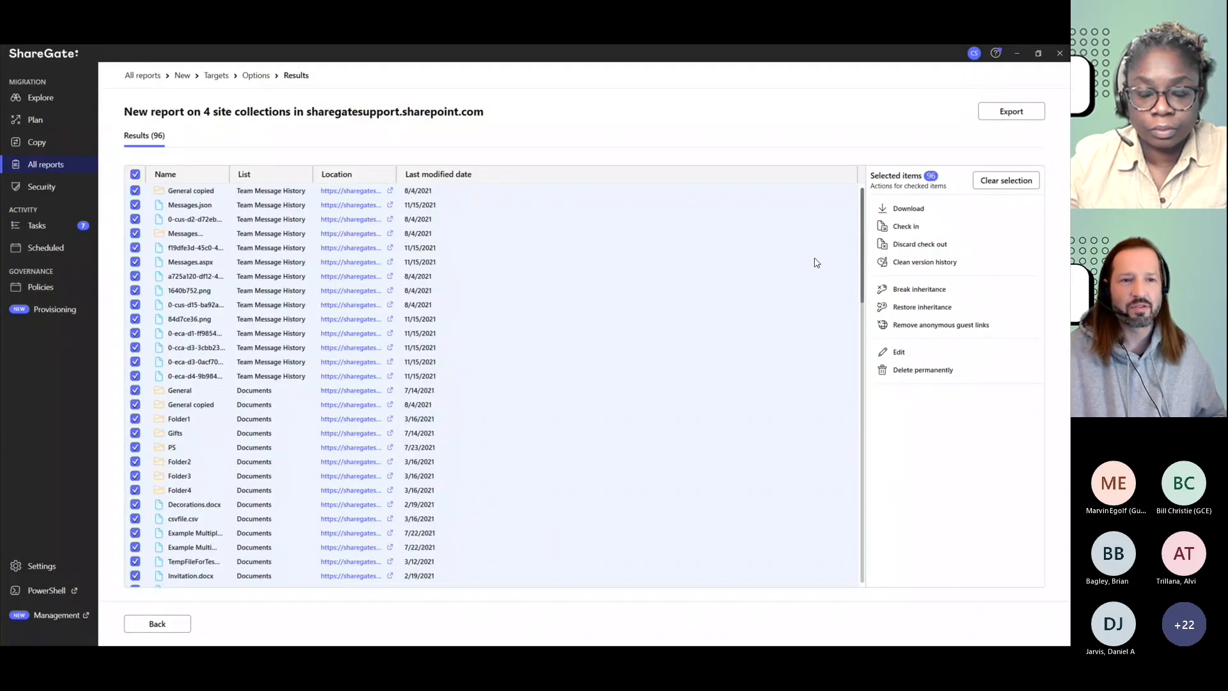
mouse_move(941, 324)
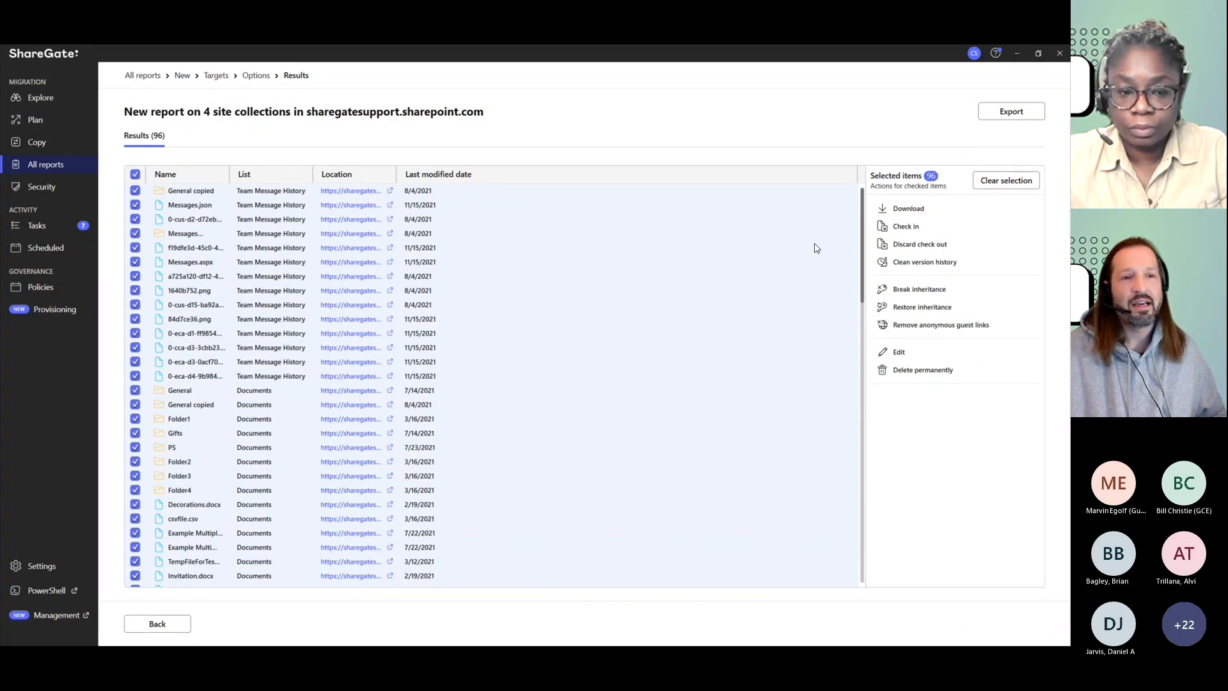
mouse_move(916, 216)
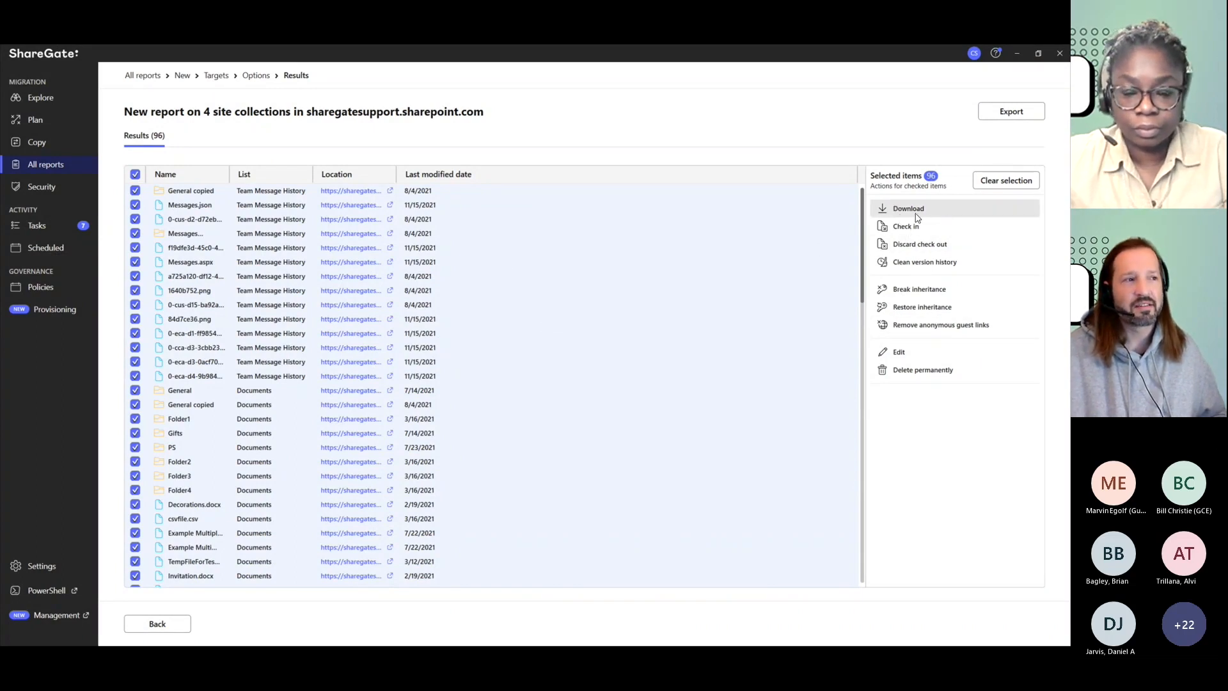
mouse_move(469, 234)
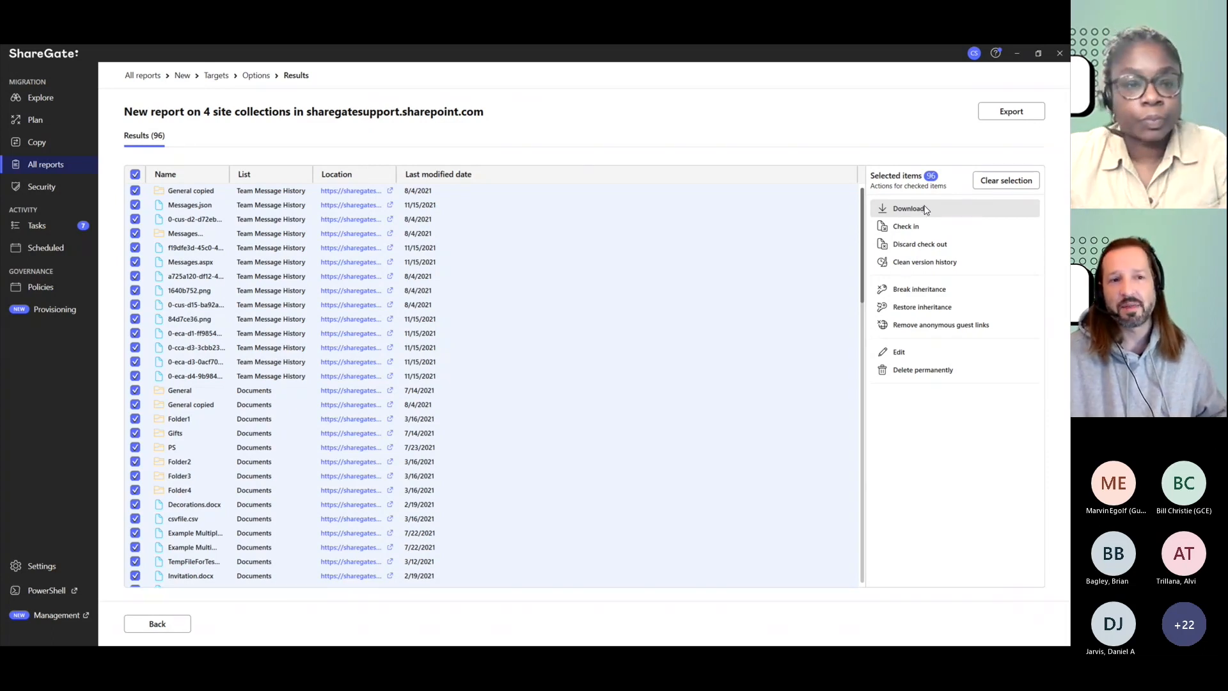
left_click(908, 208)
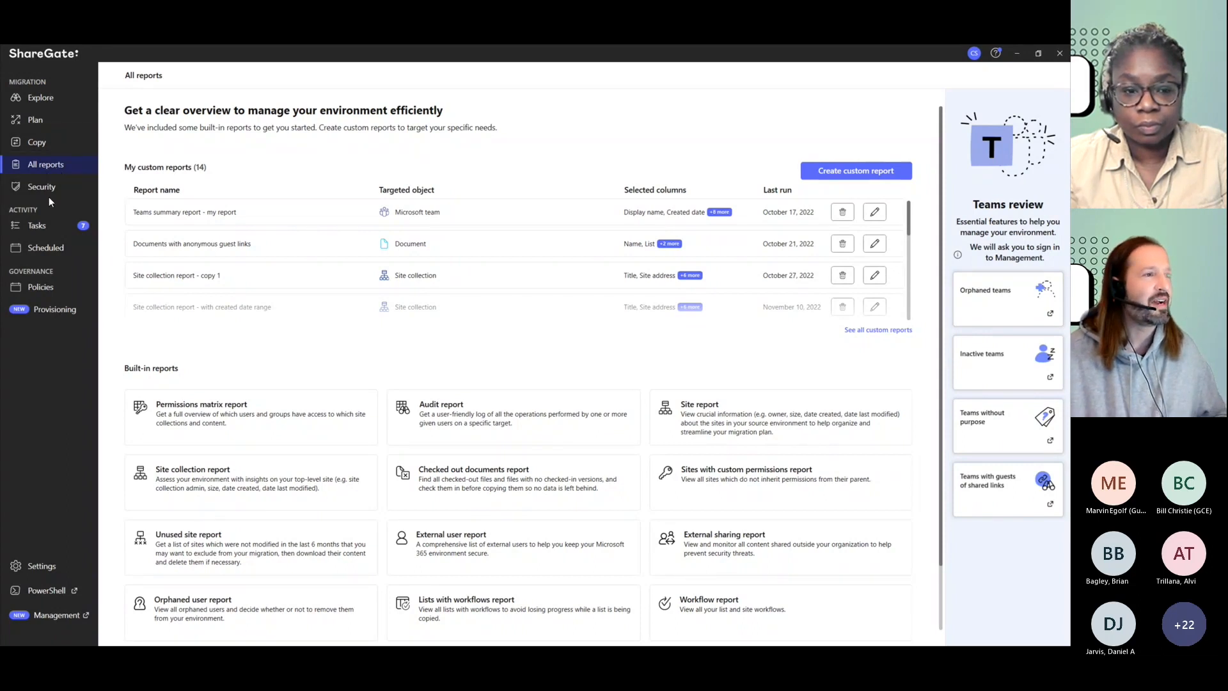
Step: Open Copy to see Copy structure and content and Copy content only options
left_click(37, 142)
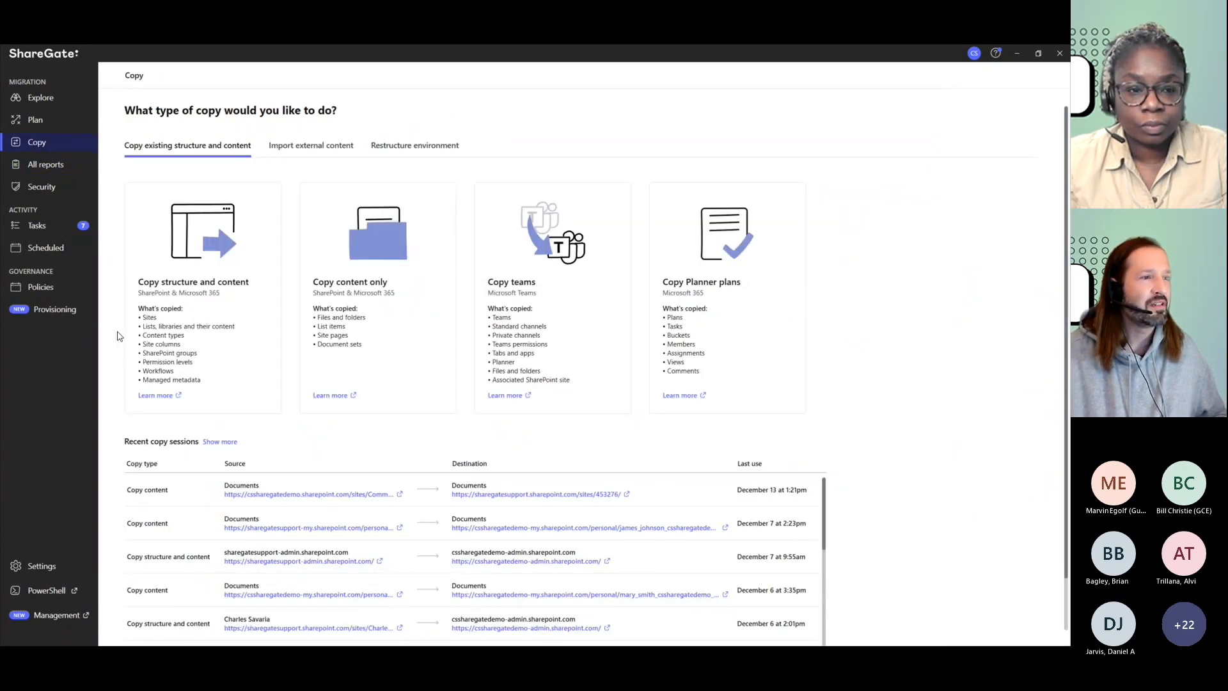
mouse_move(203, 281)
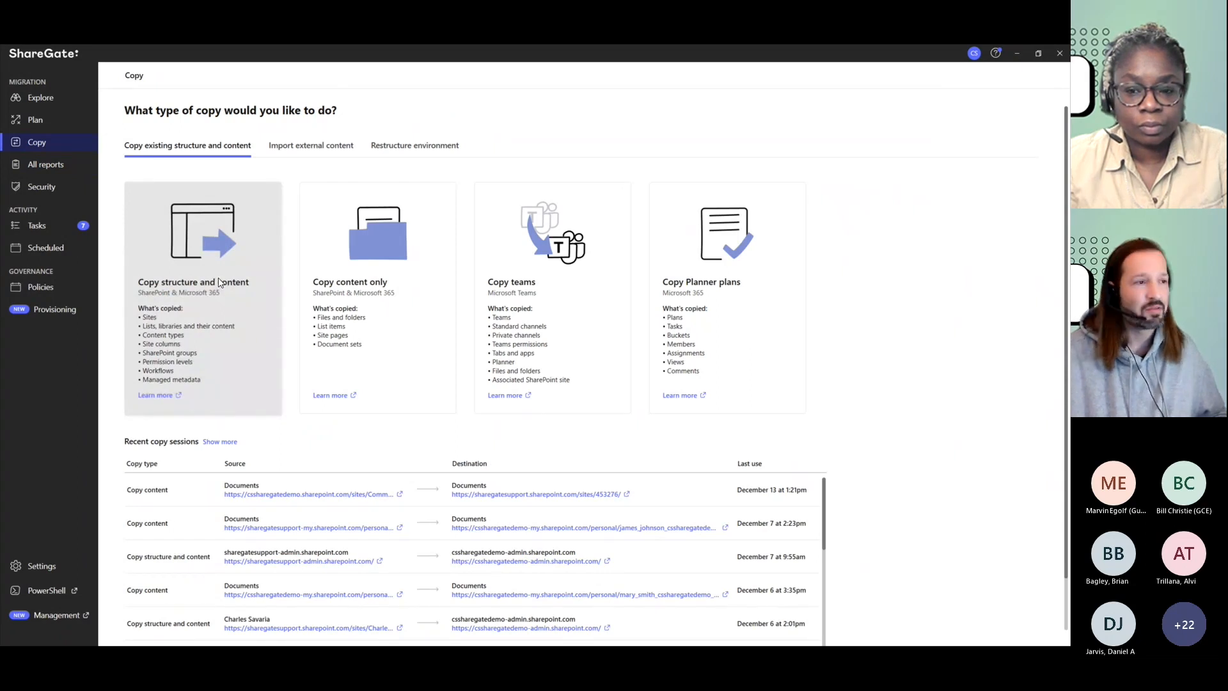
mouse_move(228, 295)
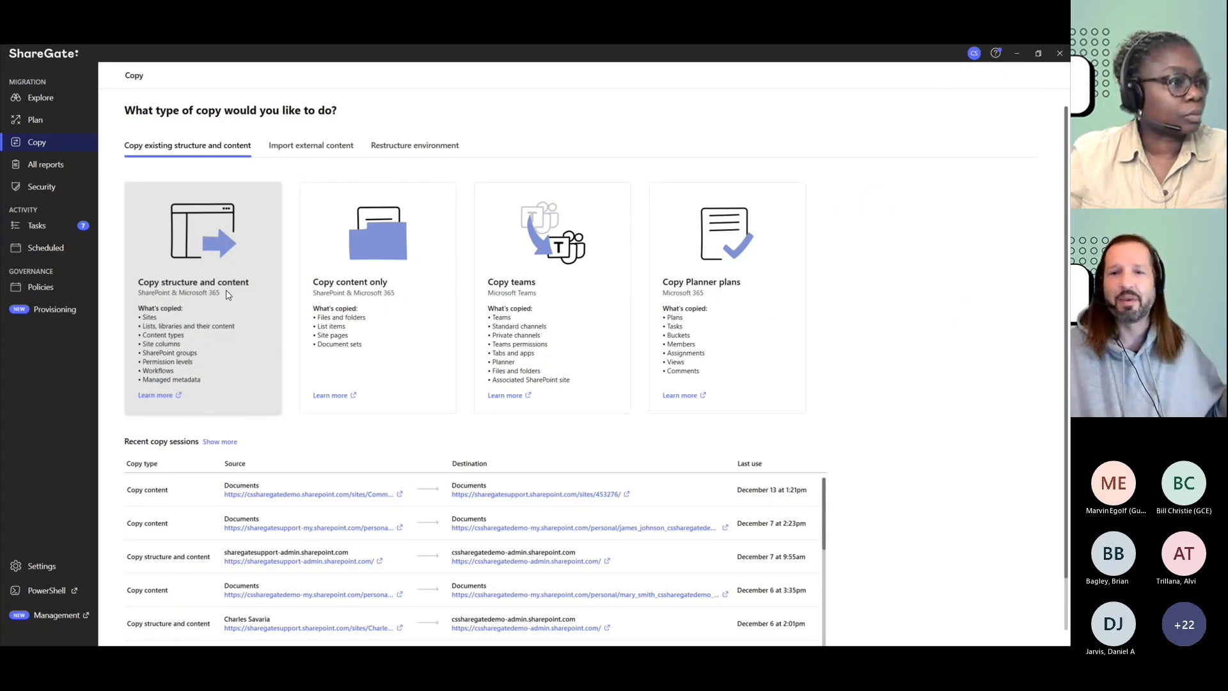
mouse_move(237, 324)
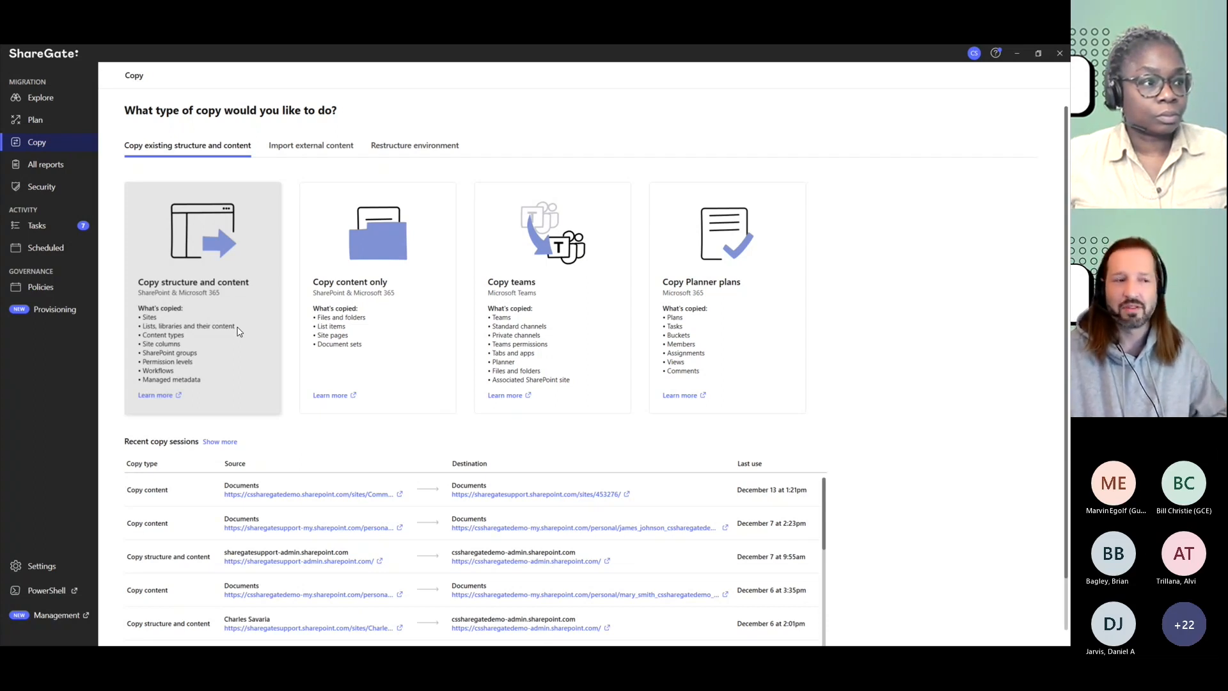
mouse_move(366, 282)
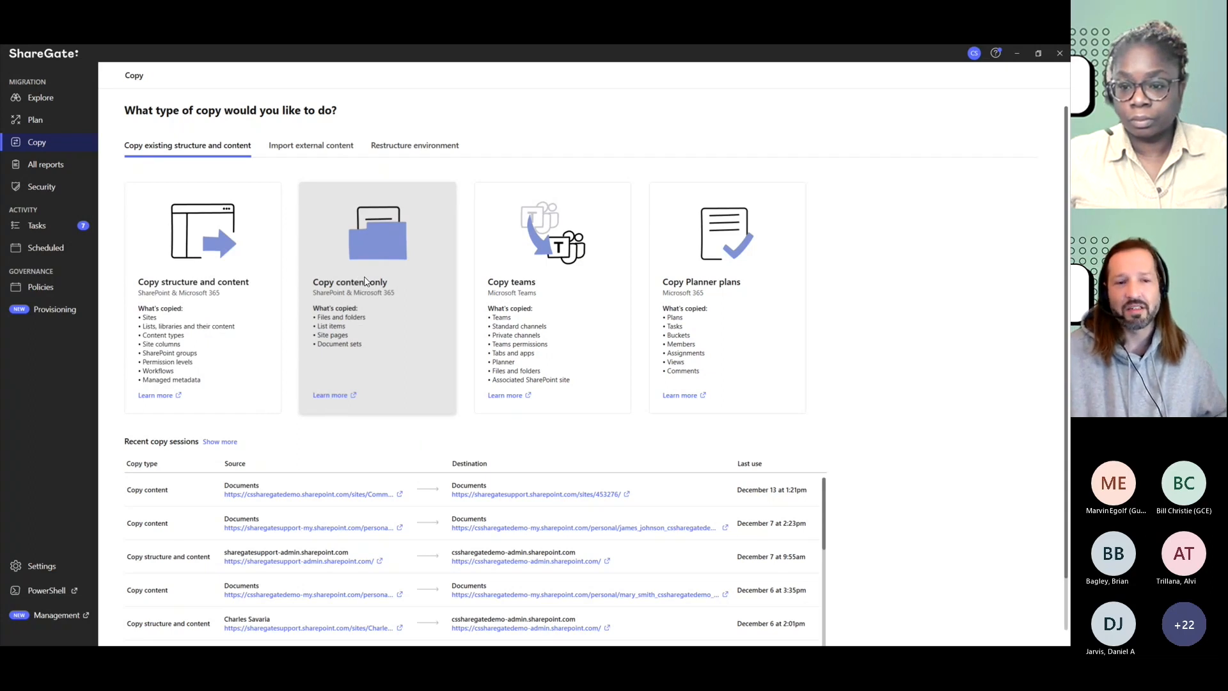
mouse_move(369, 273)
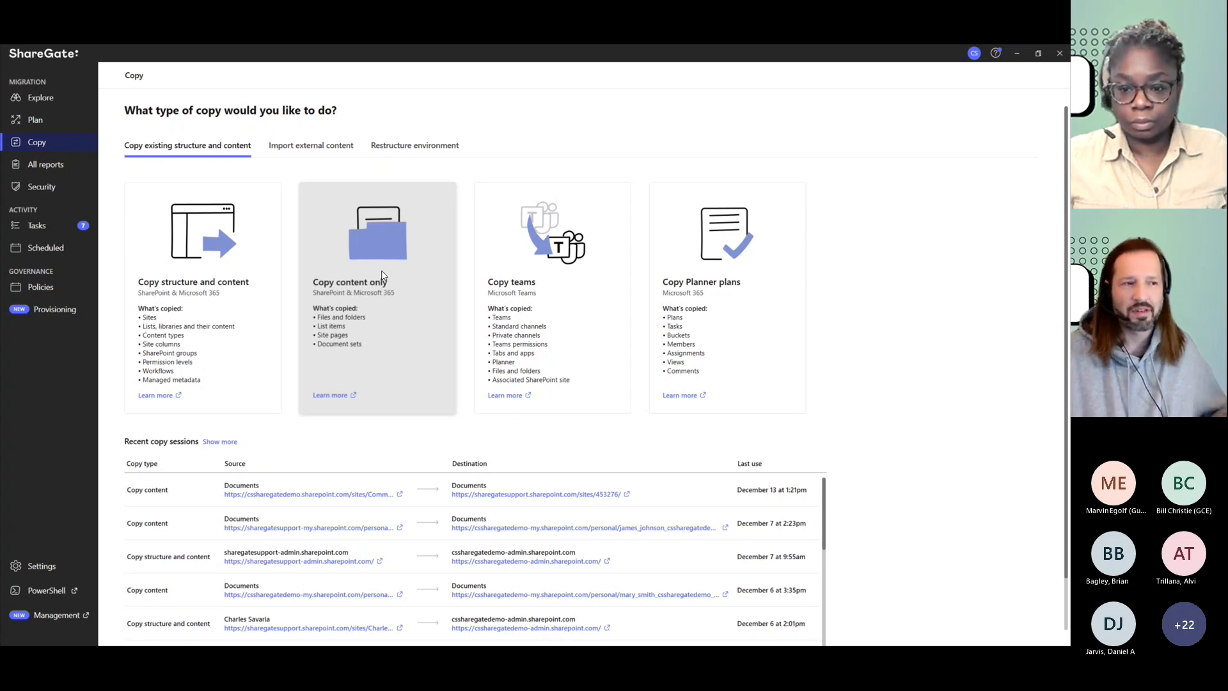
mouse_move(417, 275)
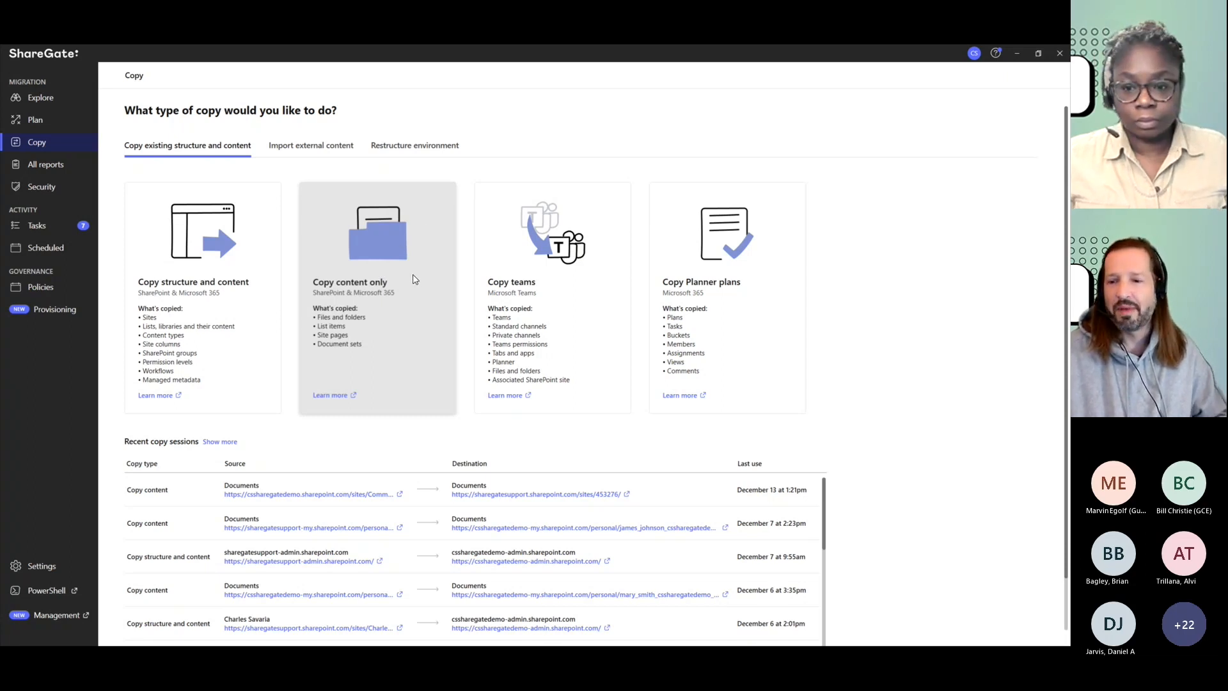
mouse_move(949, 404)
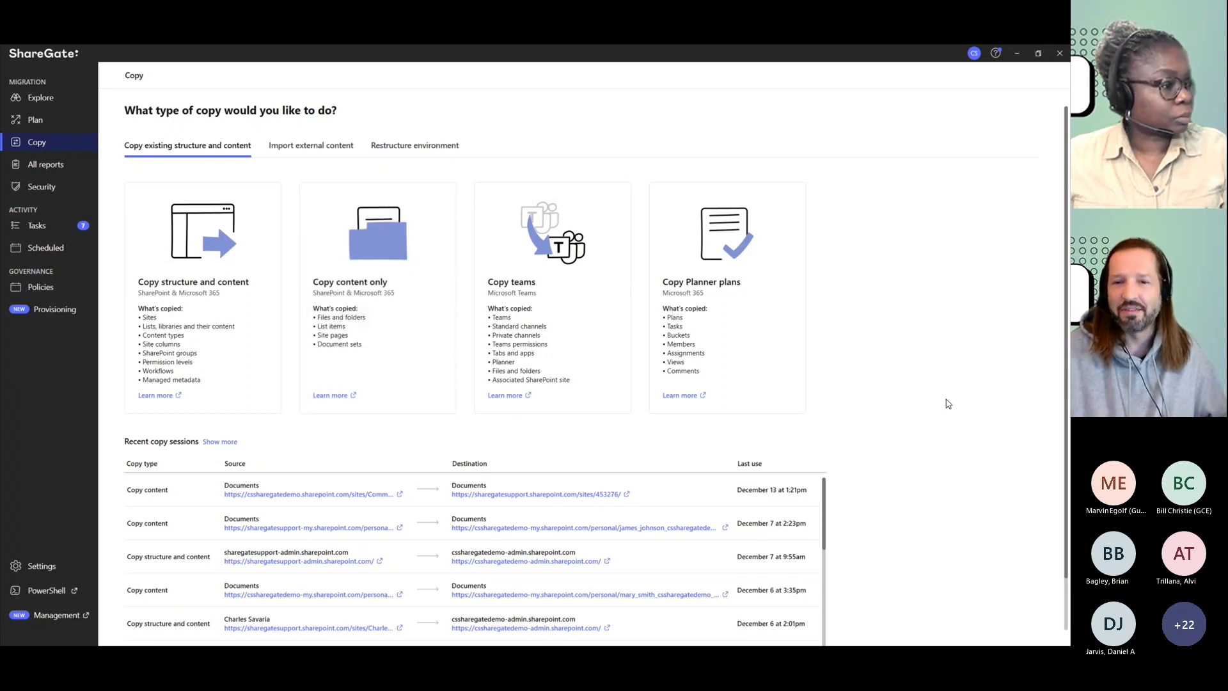